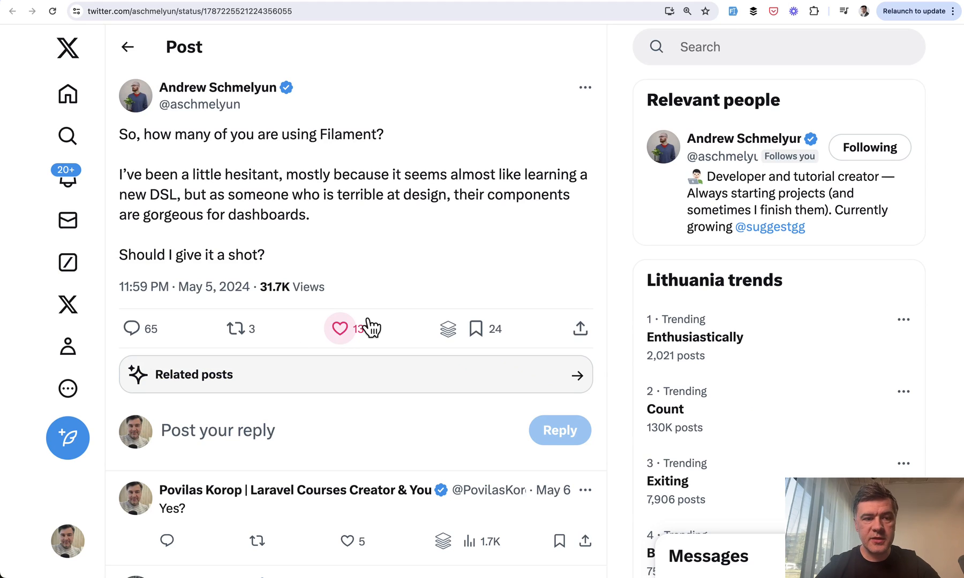
Step: Open the related post asking whether Filament is just an admin panel
click(341, 329)
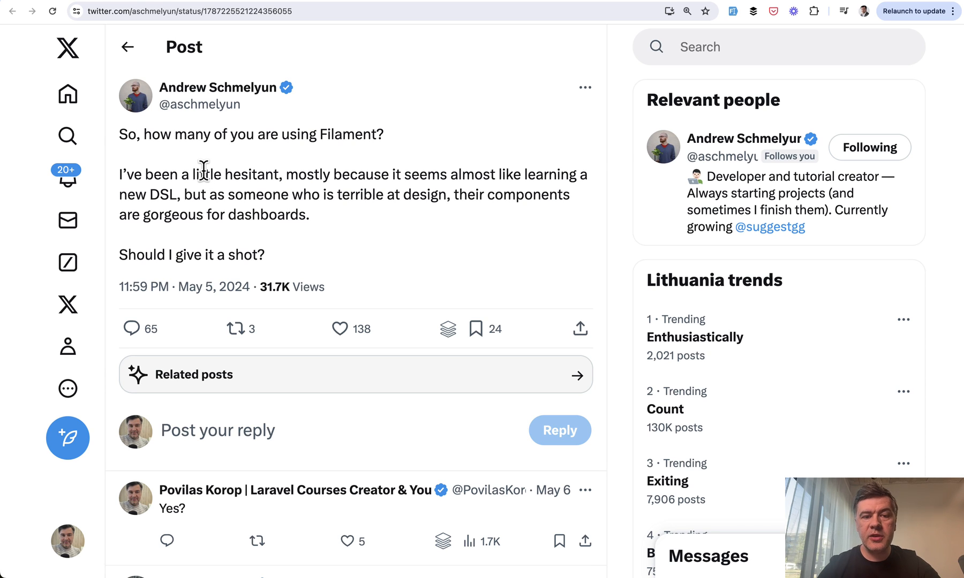
mouse_move(280, 249)
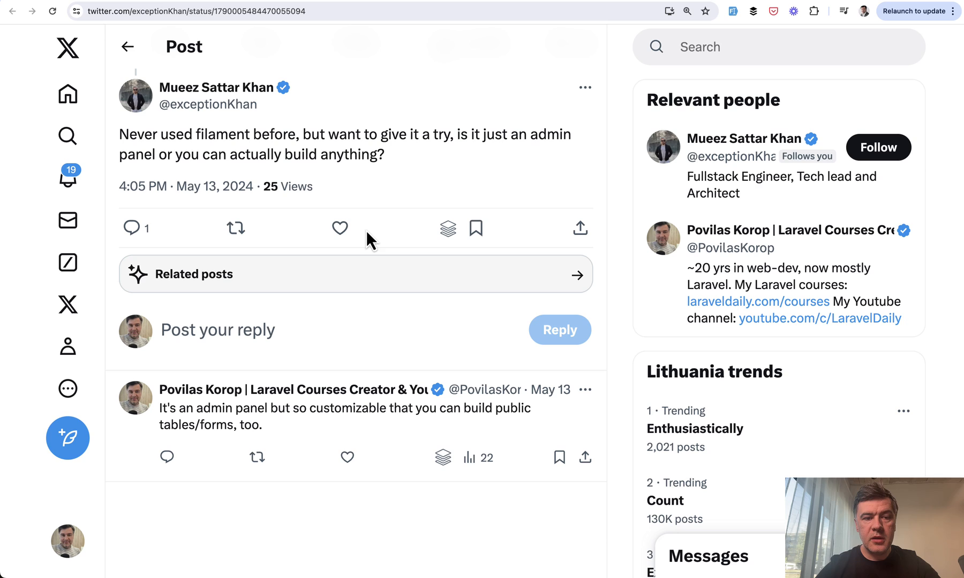
mouse_move(431, 159)
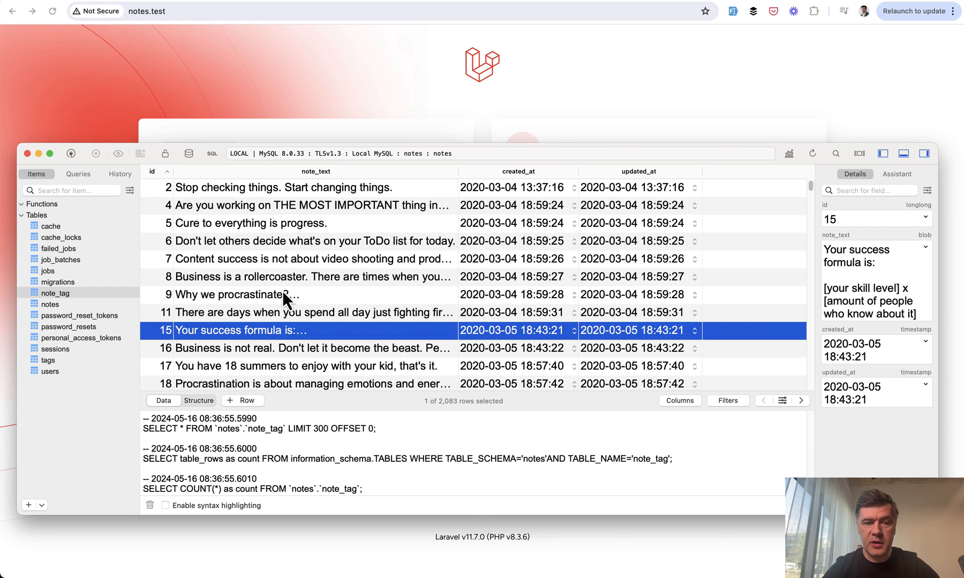
mouse_move(324, 303)
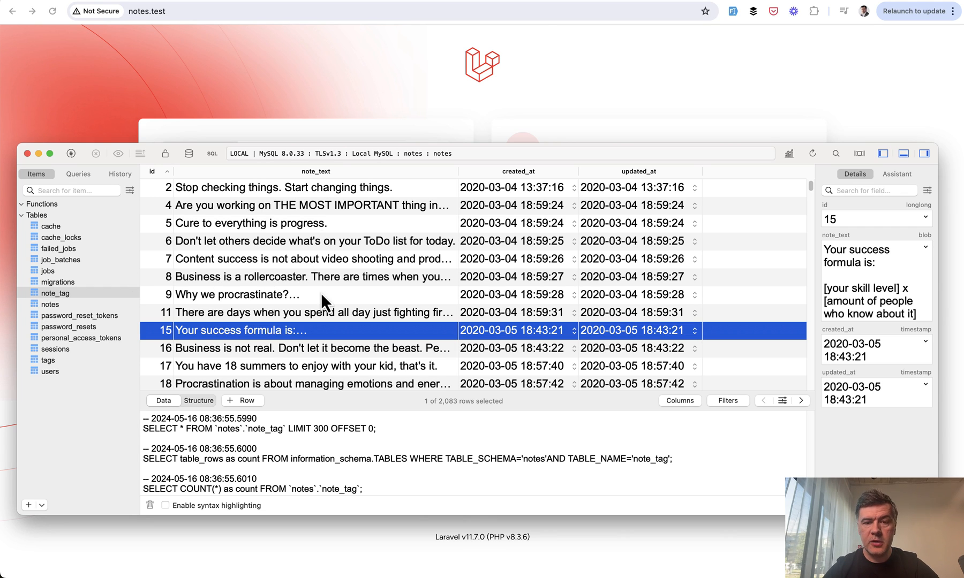
mouse_move(59, 325)
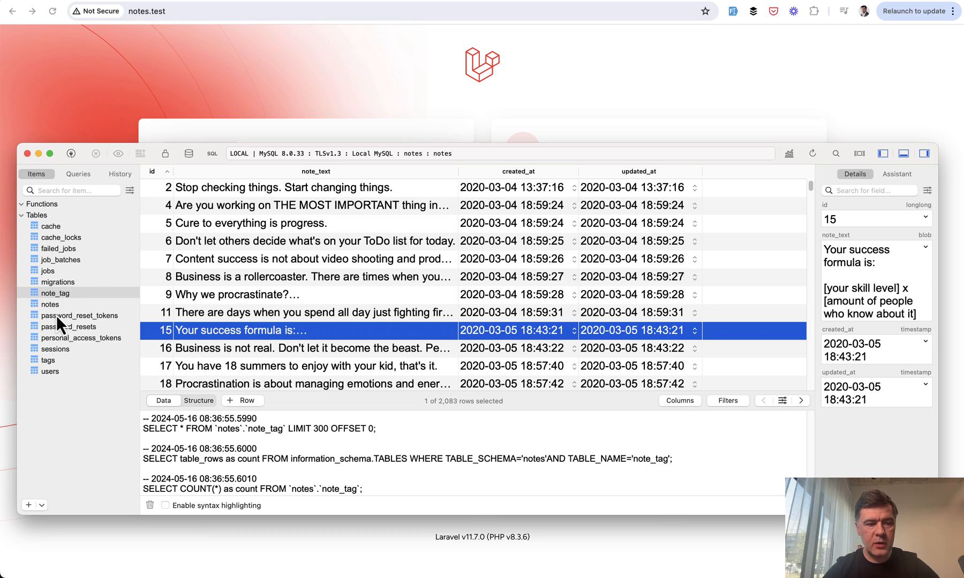
Step: View the tags table, then open the note_tag pivot table in the sidebar
click(48, 360)
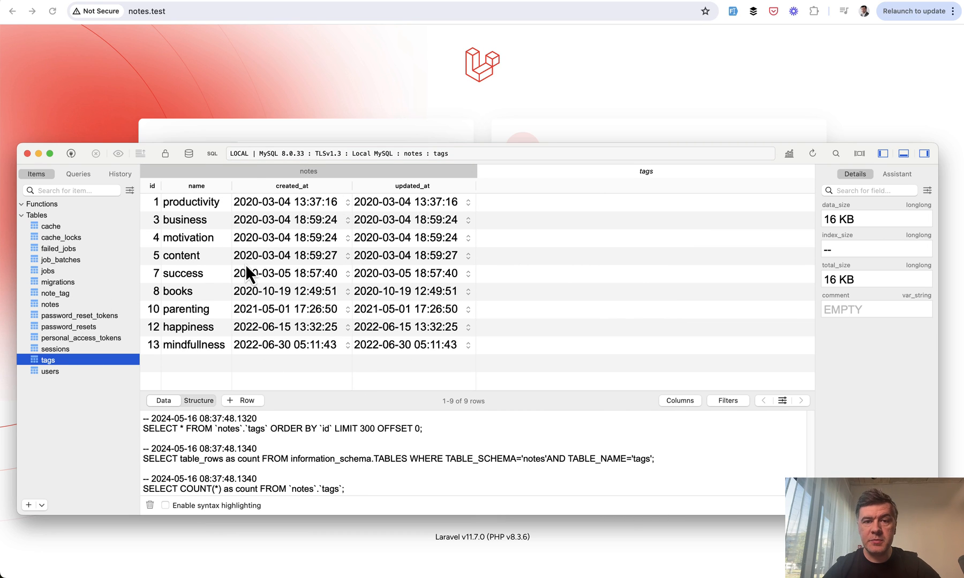
click(54, 292)
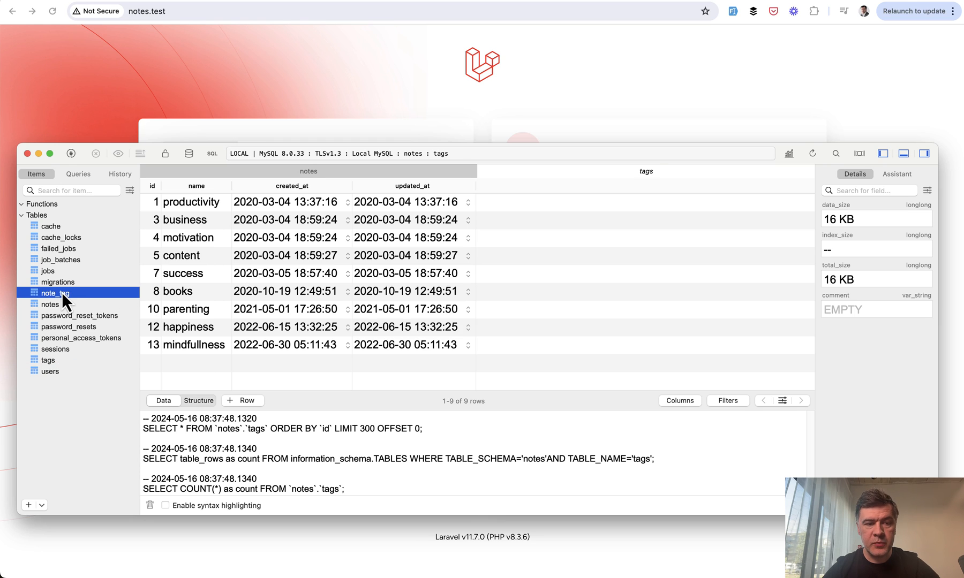
click(55, 292)
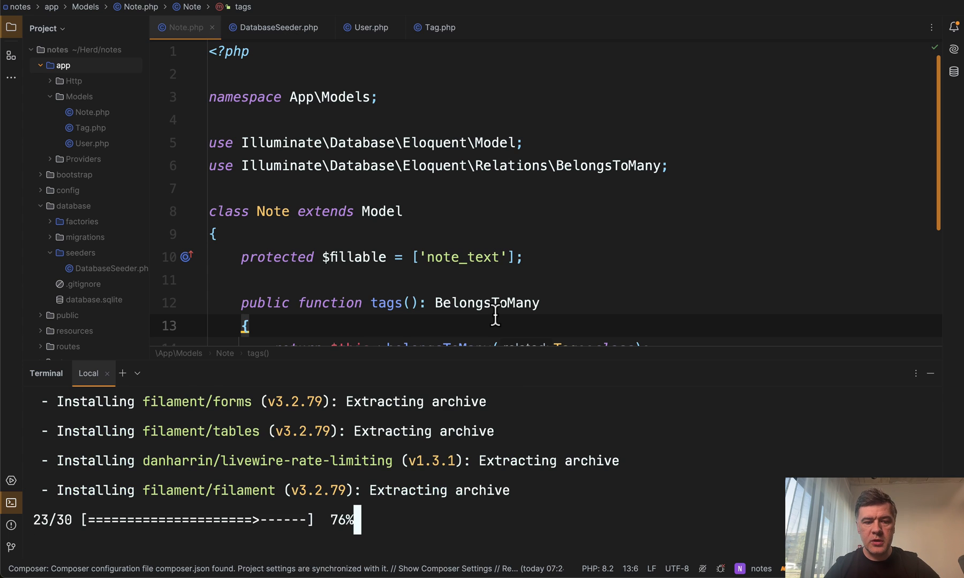
Step: Enter 'admin' as the panel ID and decline starring the Filament repository
text(admin)
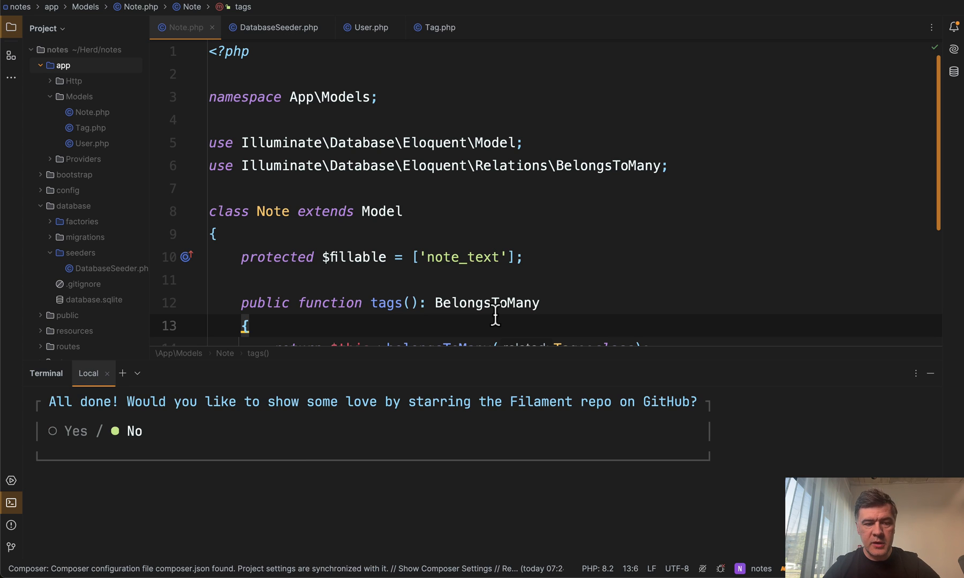
key(Enter)
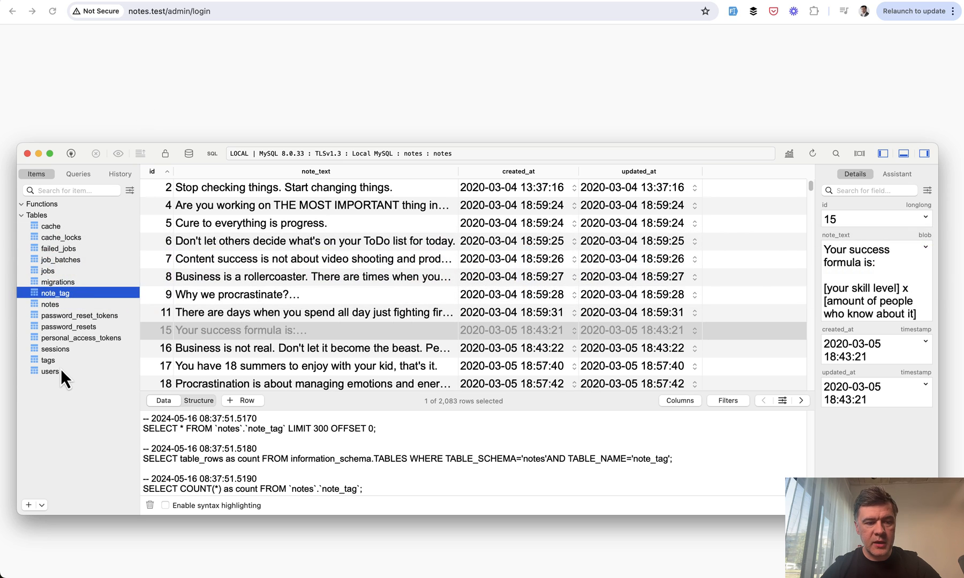
Step: Submit the admin login and dismiss the LastPass save-password prompt
click(49, 372)
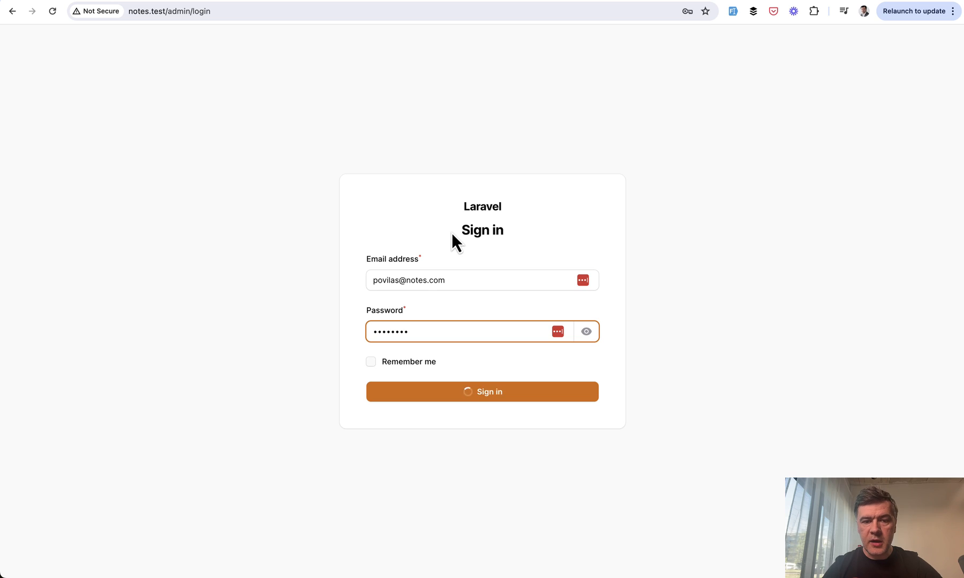
click(482, 392)
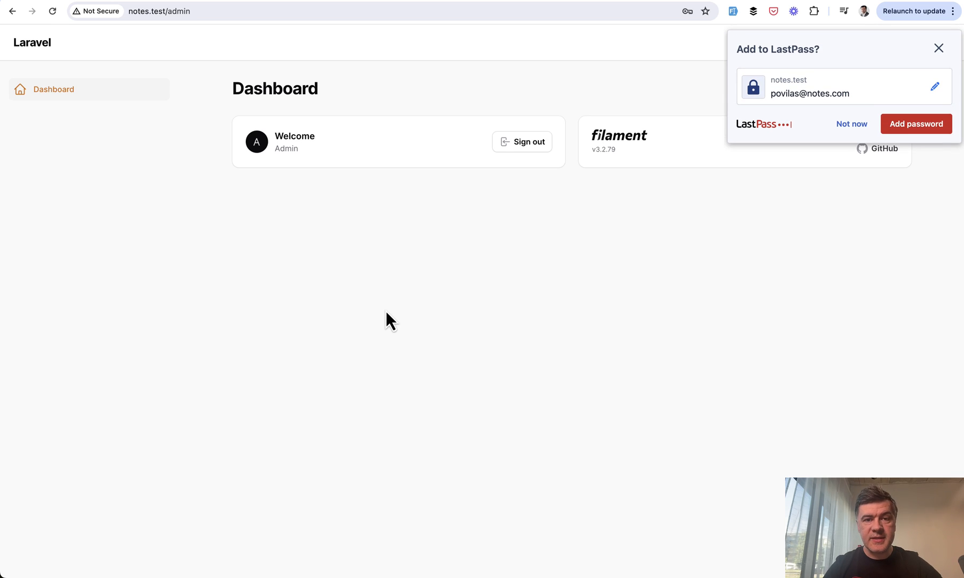
click(938, 46)
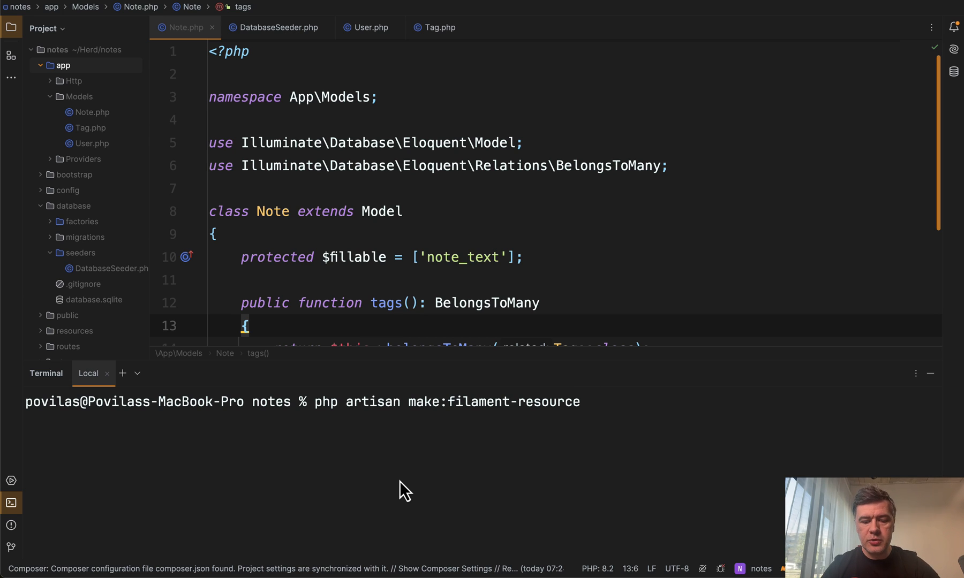
Step: Run php artisan make:filament-resource for the Note model
text(Note)
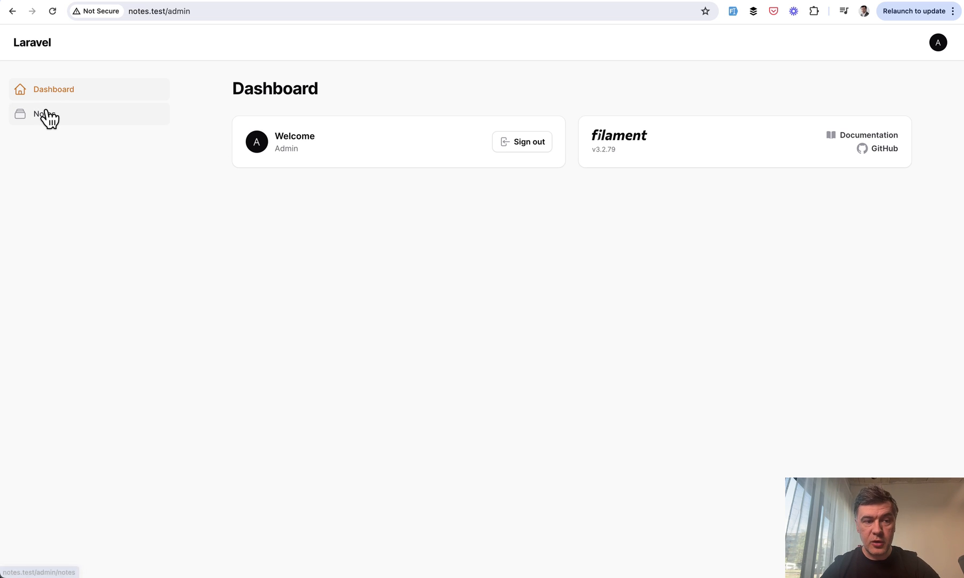
Step: Open the Notes list showing 2,083 results, then return to PhpStorm
click(42, 113)
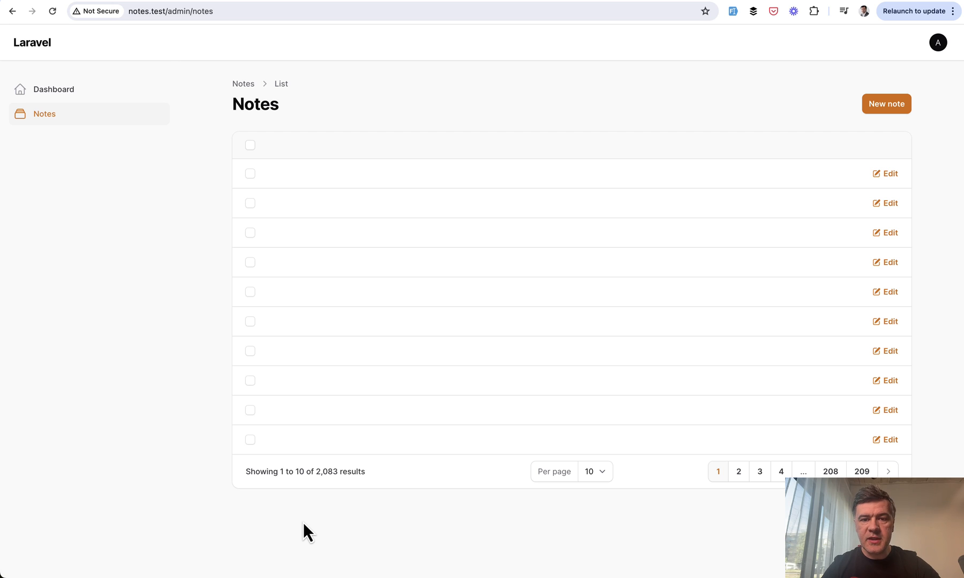
mouse_move(154, 337)
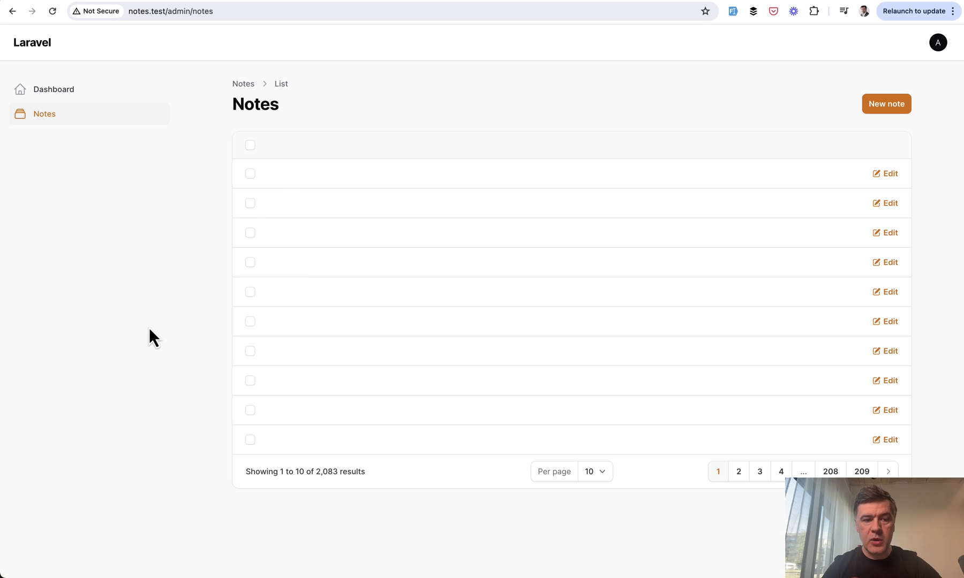
key(Cmd+Tab)
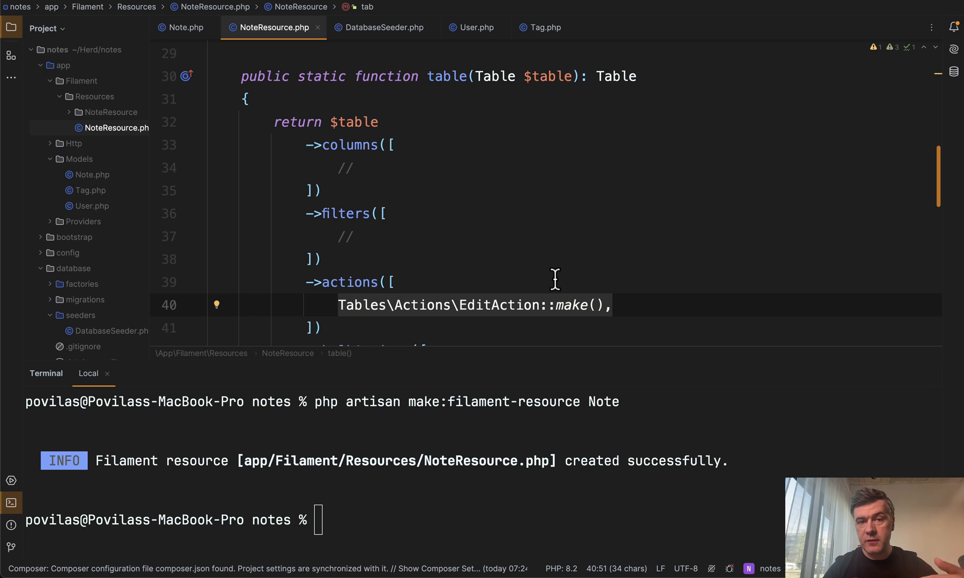
mouse_move(395, 167)
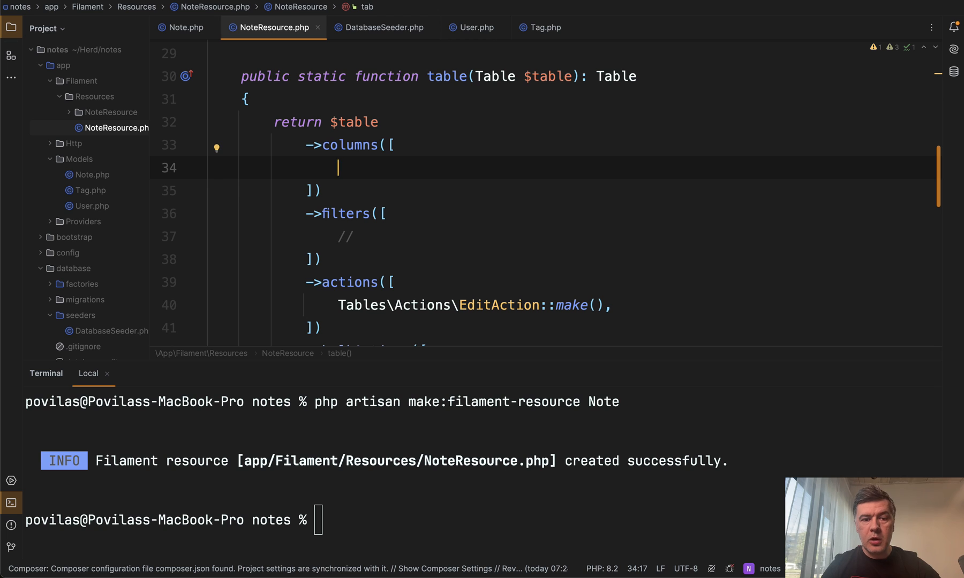
Step: Add a note_text TextColumn to the table and a note_text Textarea to the form schema
text(TextColumn::make()
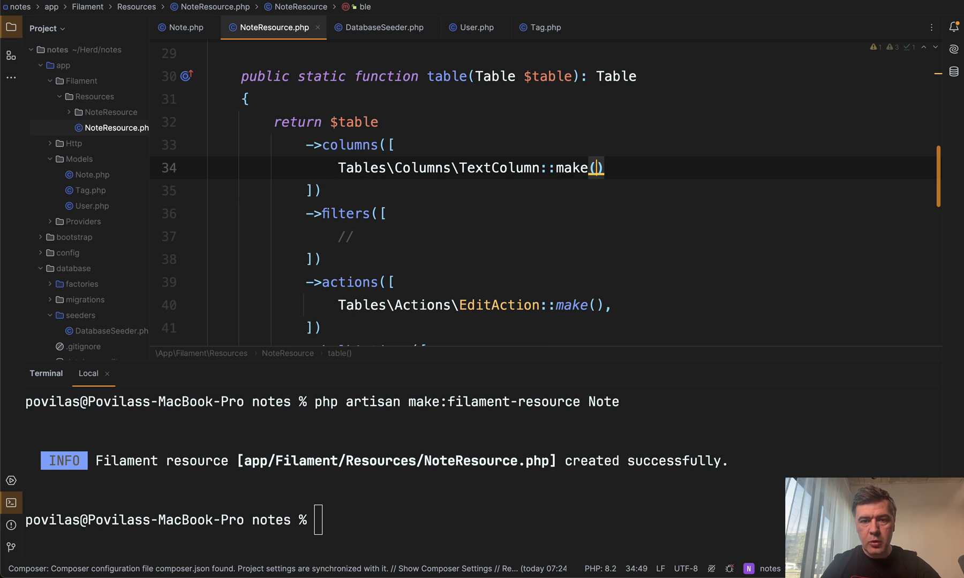
text(name: 'note')
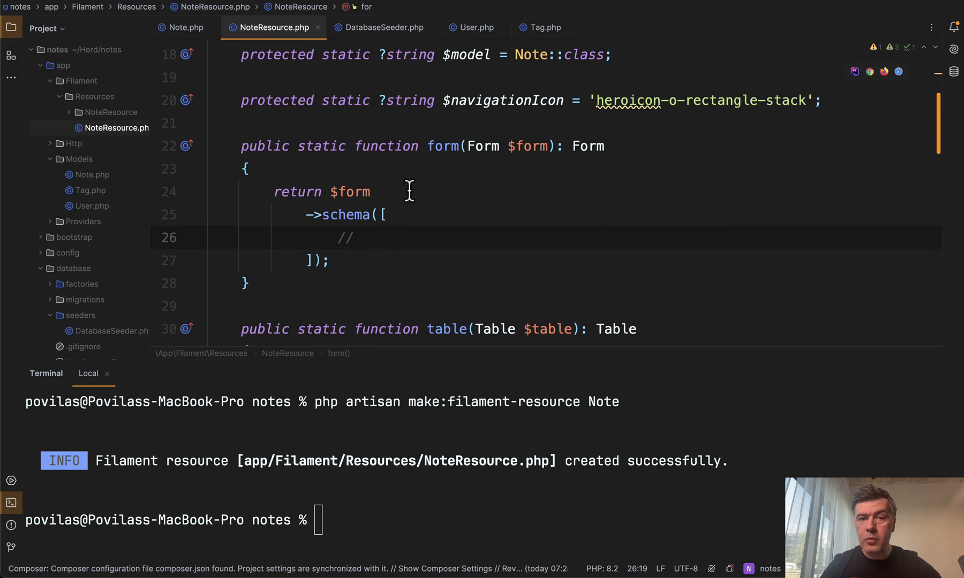
text(Textarea::make()
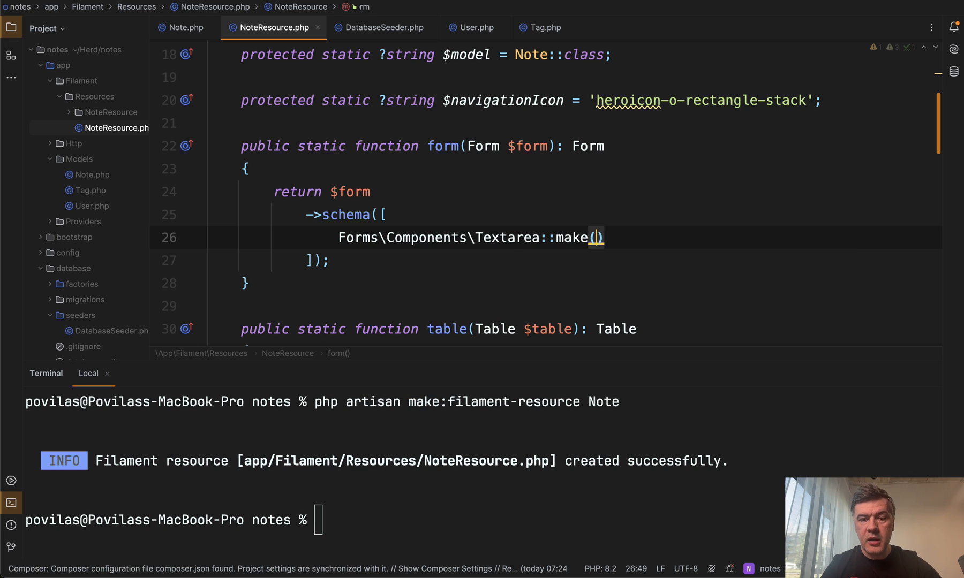
text(')
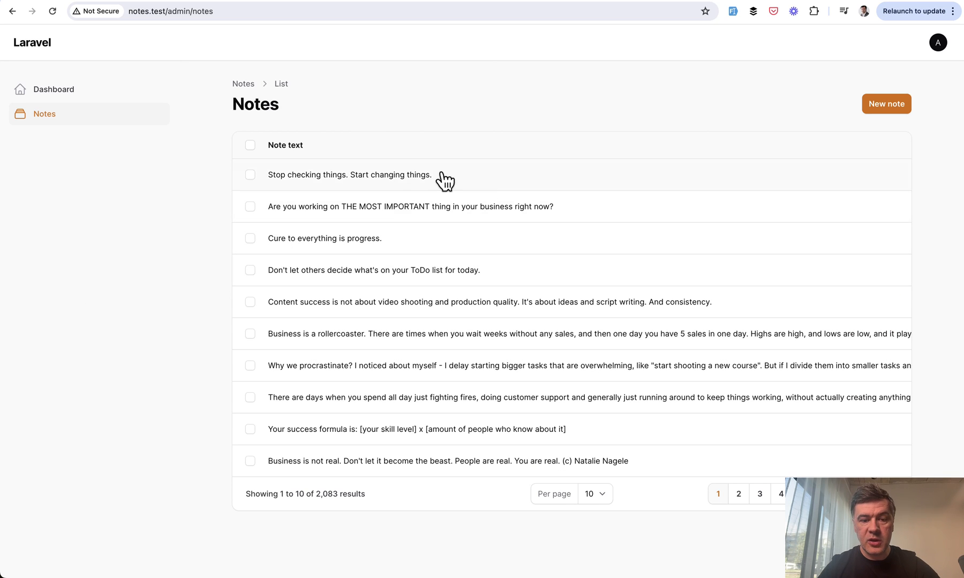
mouse_move(430, 368)
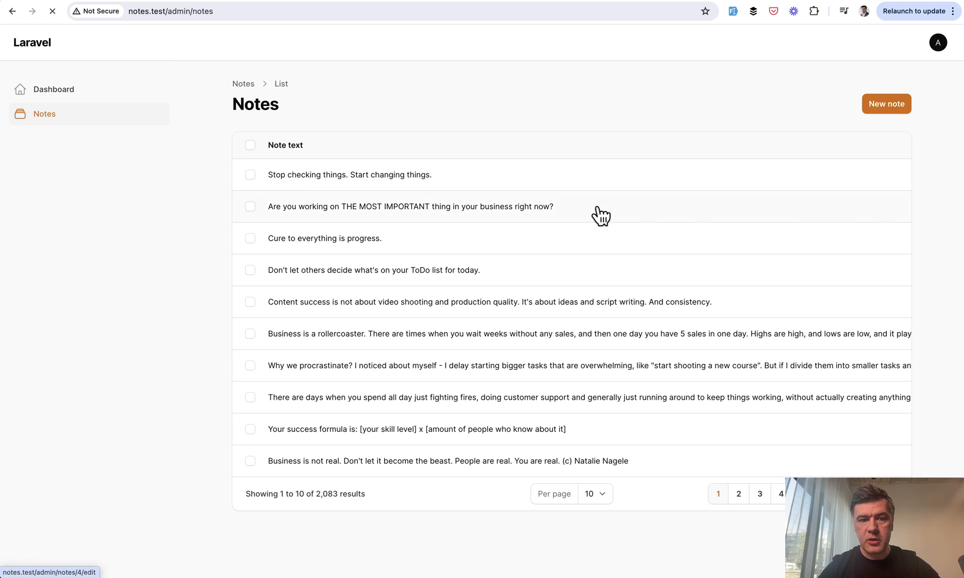
Step: Create a test note, then add ->limit(100) to the note_text column
click(886, 103)
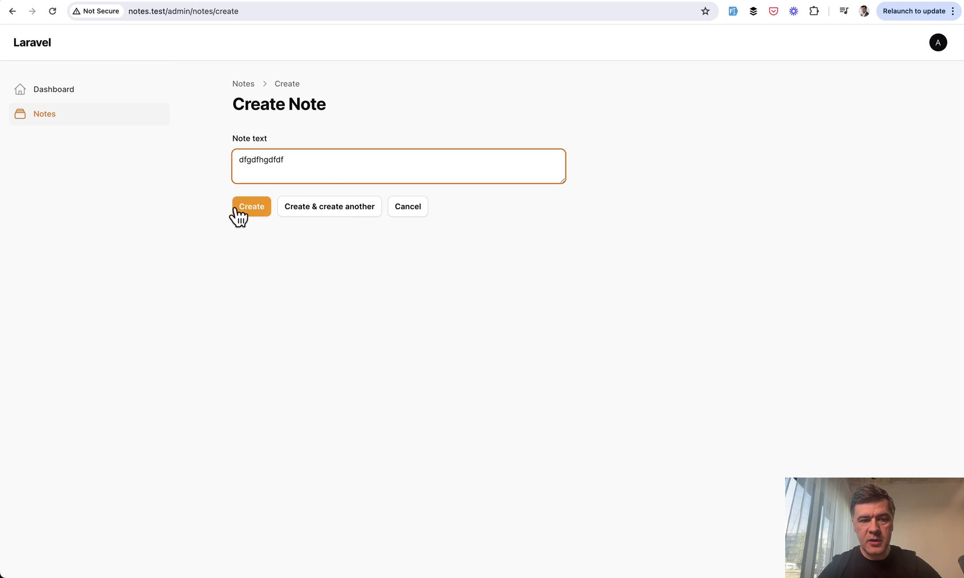
click(251, 205)
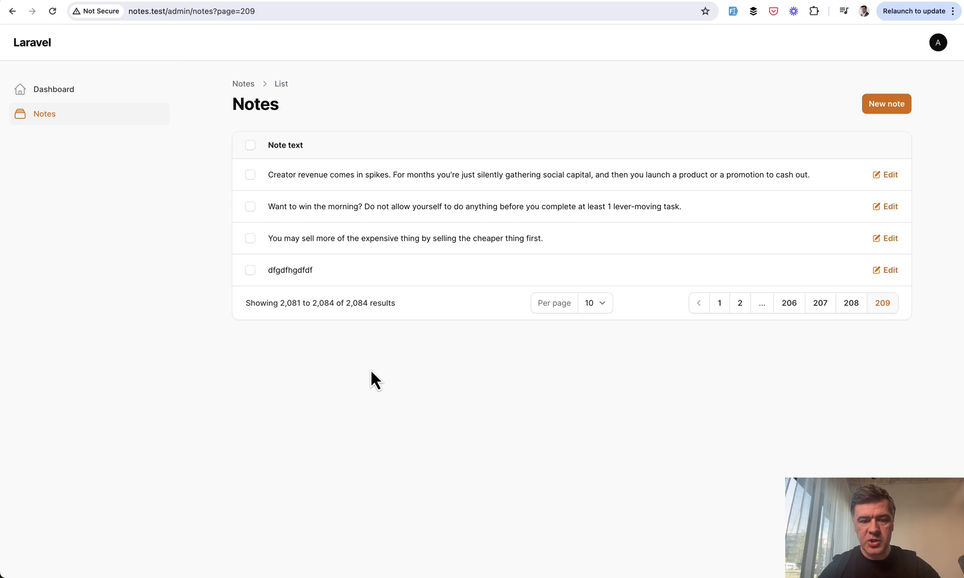
mouse_move(178, 411)
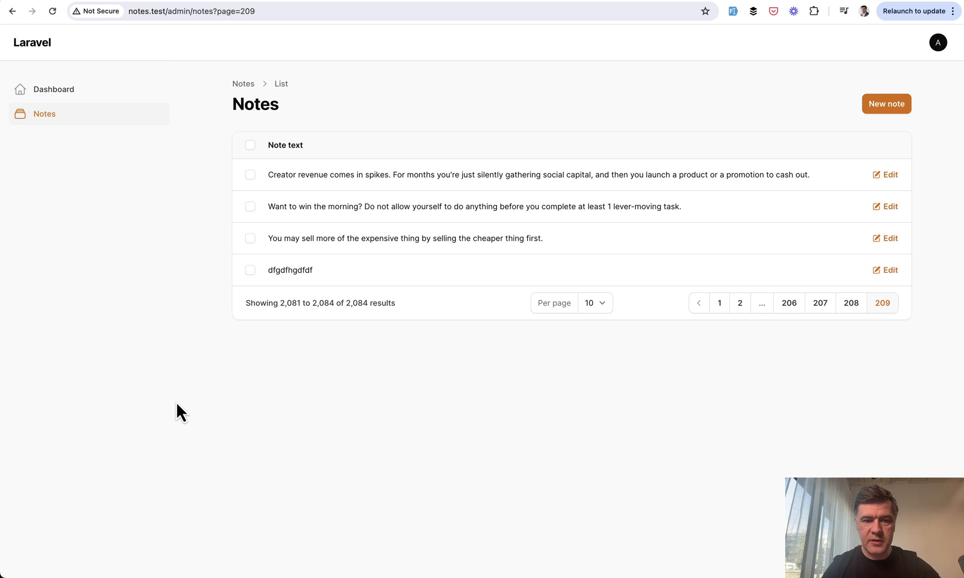
mouse_move(361, 294)
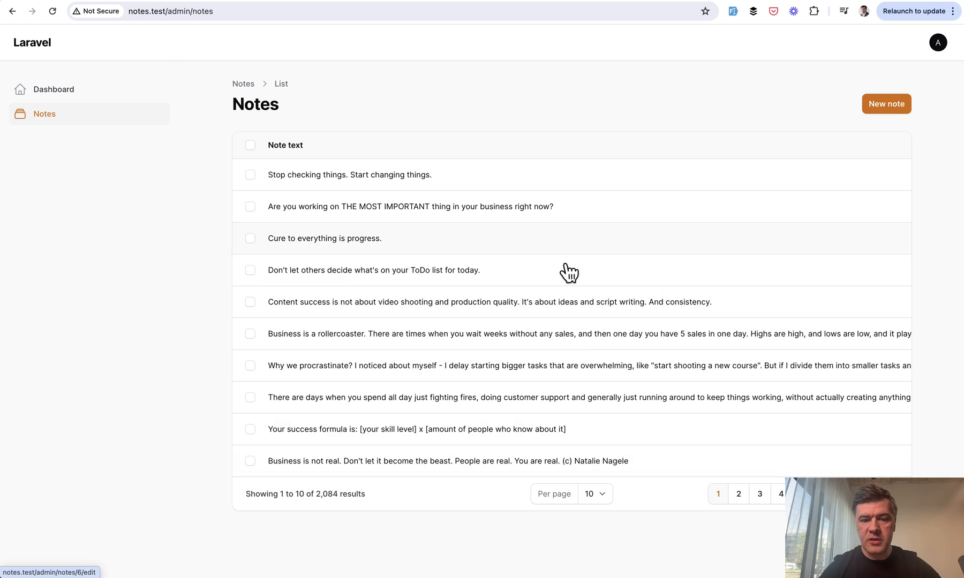
mouse_move(647, 264)
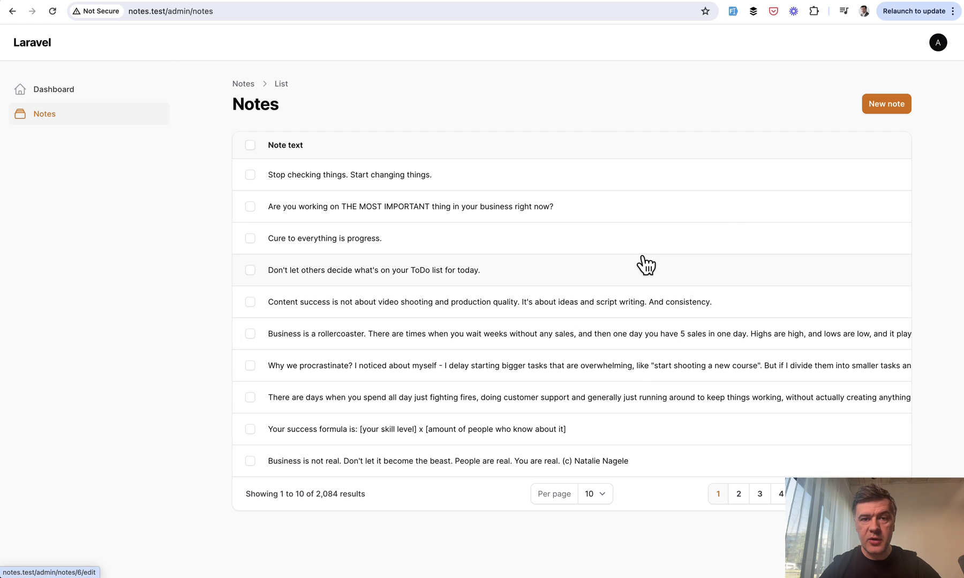
scroll(right, 3)
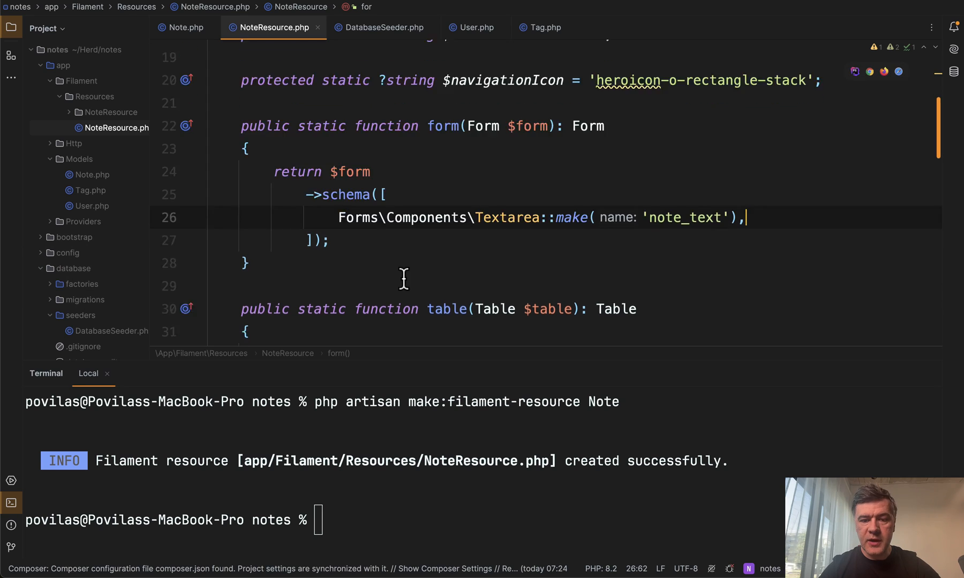
text(->l)
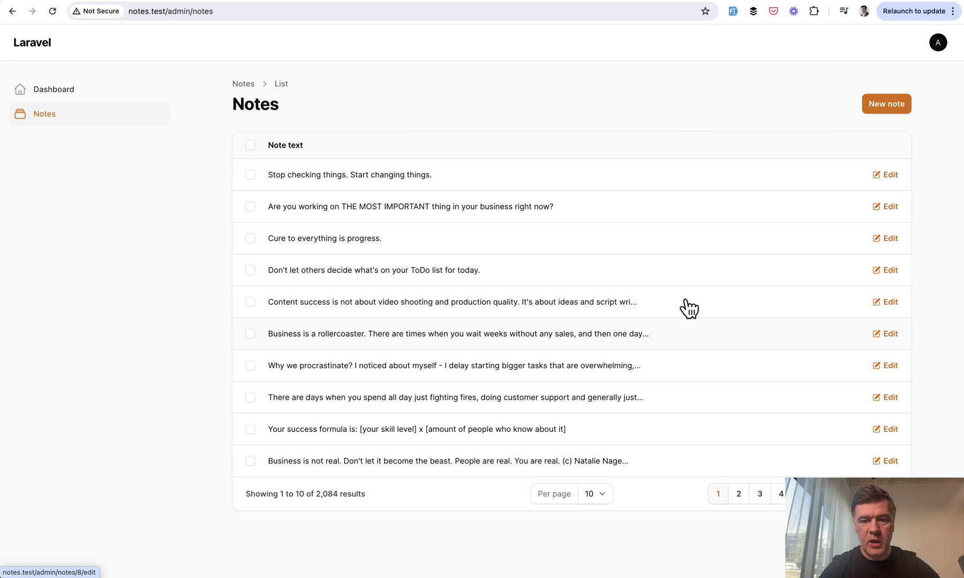
mouse_move(456, 369)
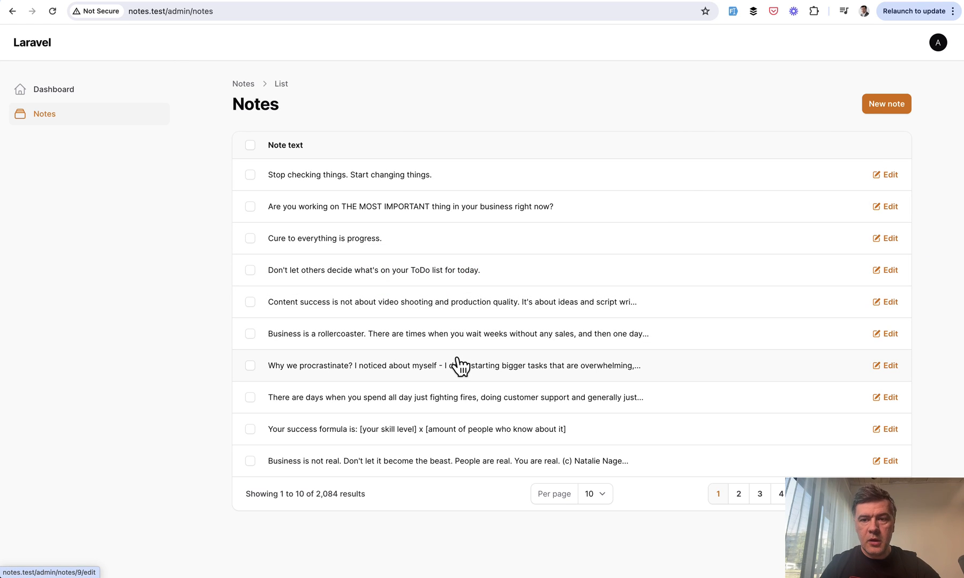
mouse_move(257, 260)
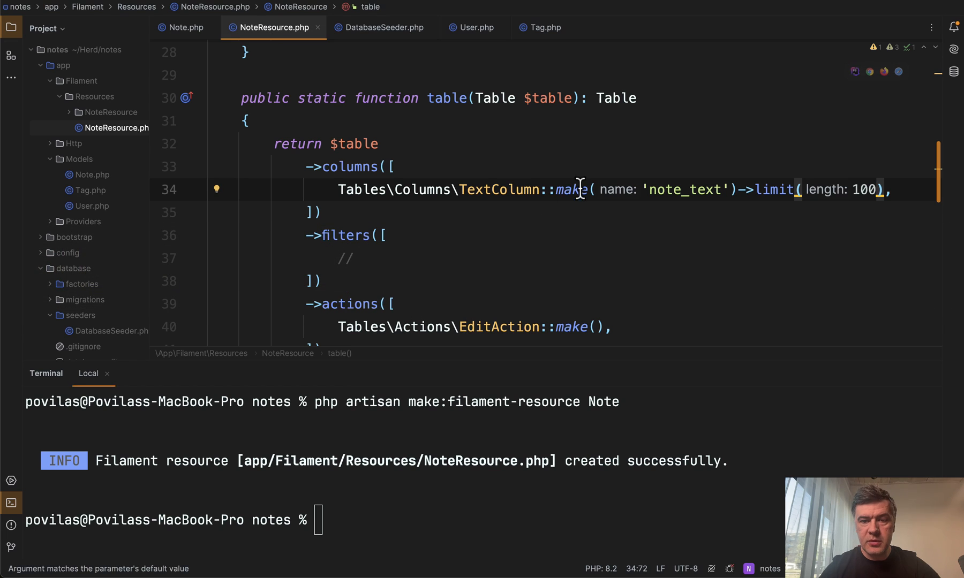
Step: Add a sortable id TextColumn and defaultSort('id', direction: 'desc') to the table
text(Te)
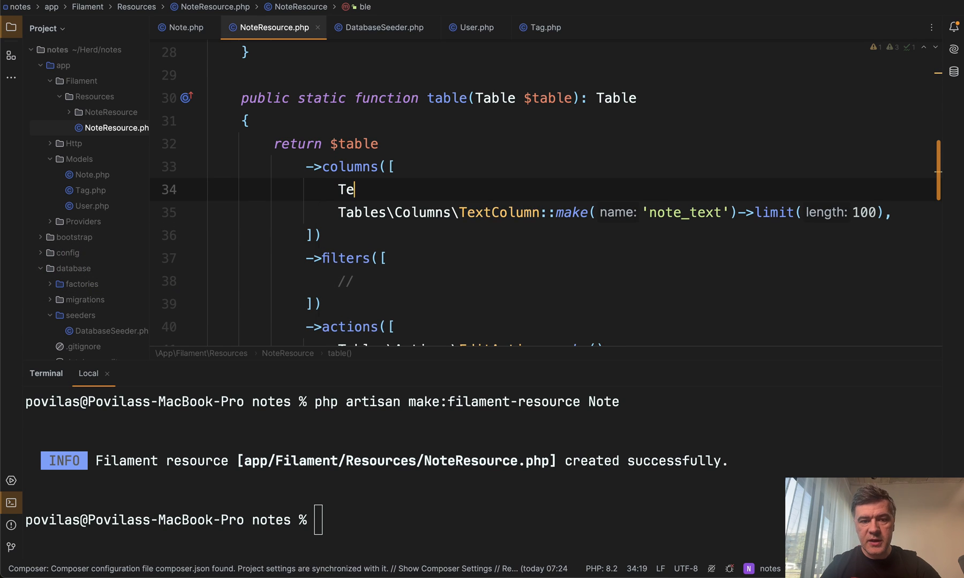
text(Tables\Columns\TextColumn::make('id')->sortable(),)
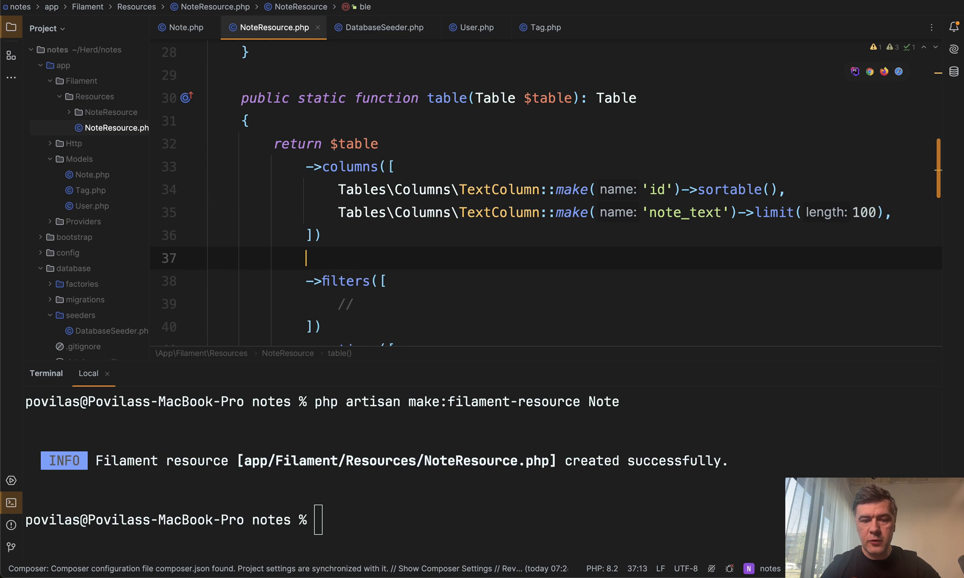
text(->de)
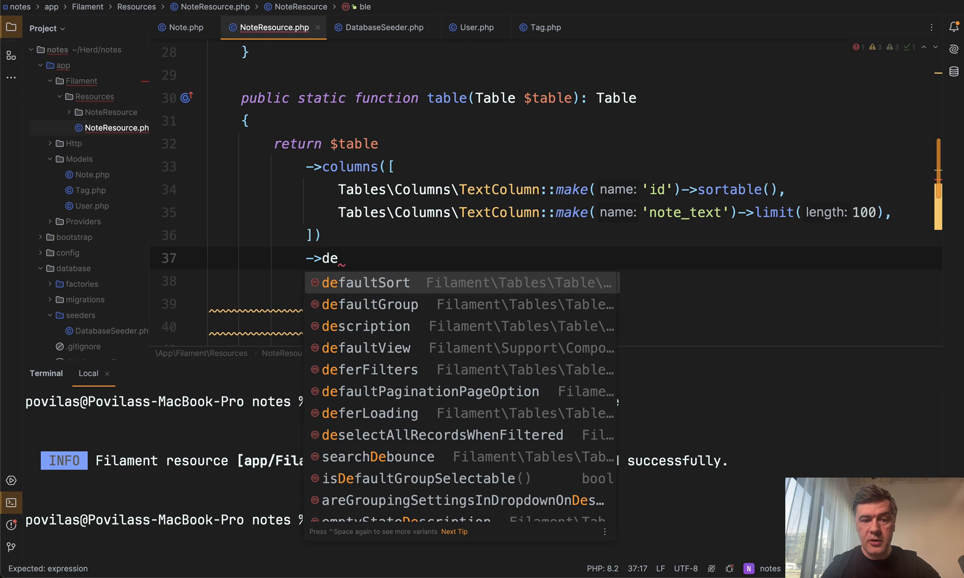
click(365, 282)
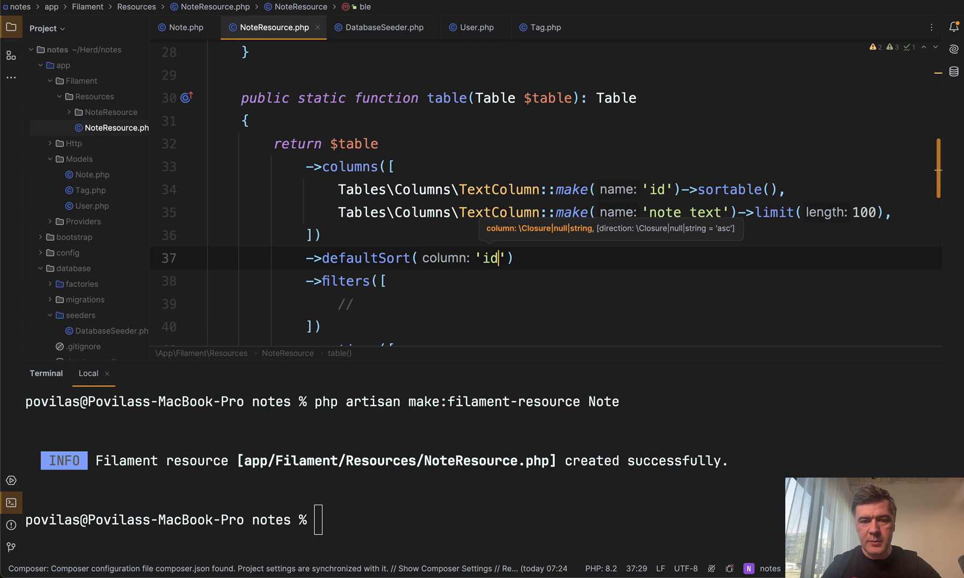
text(,)
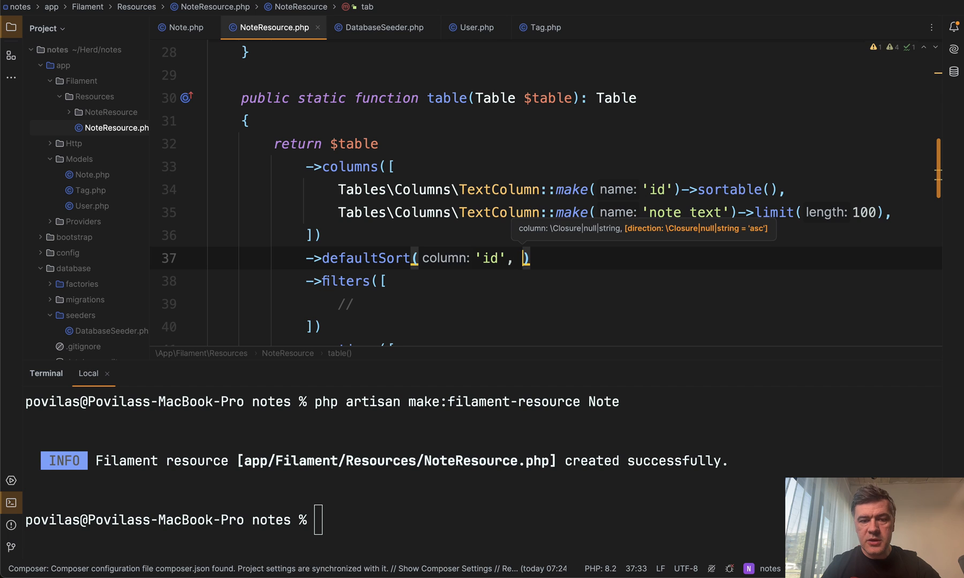
text(direction: 'desc')
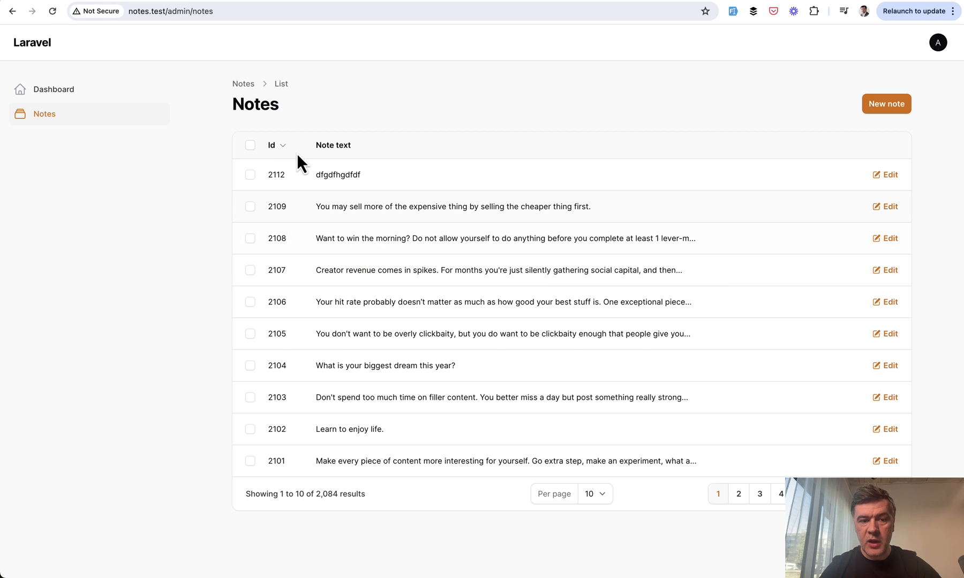
mouse_move(311, 161)
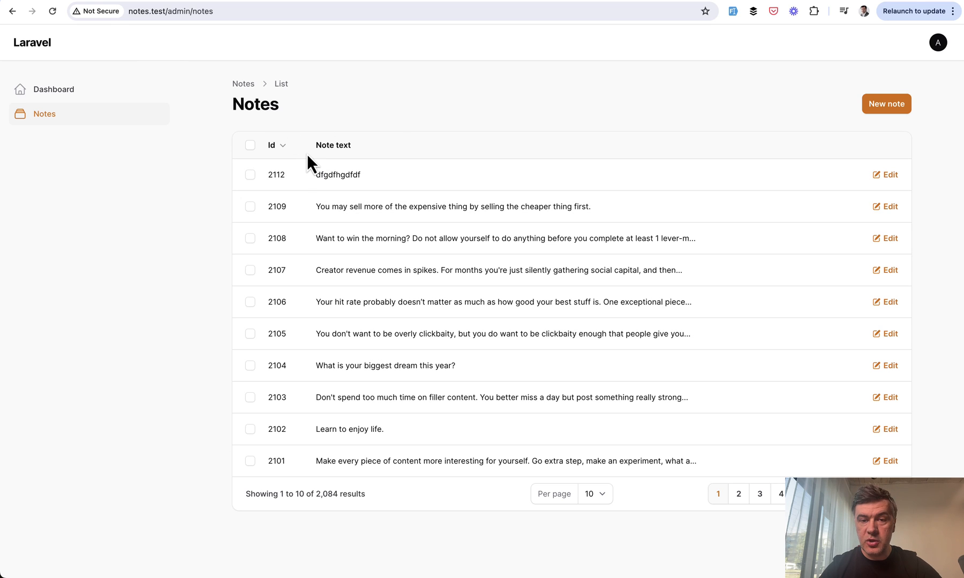
mouse_move(773, 173)
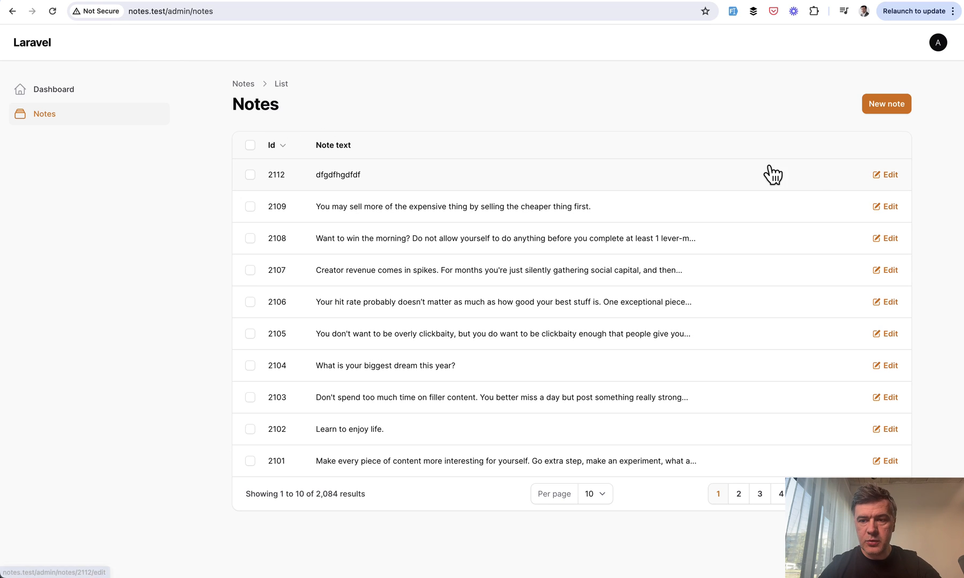
Step: Open note 2112, the newest in the id-sorted list, for editing
click(885, 174)
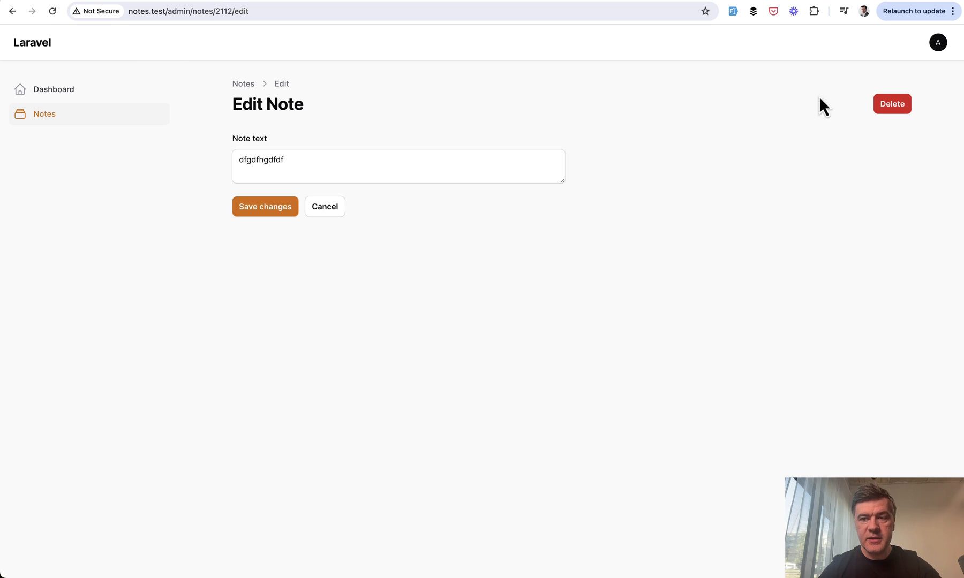
mouse_move(942, 107)
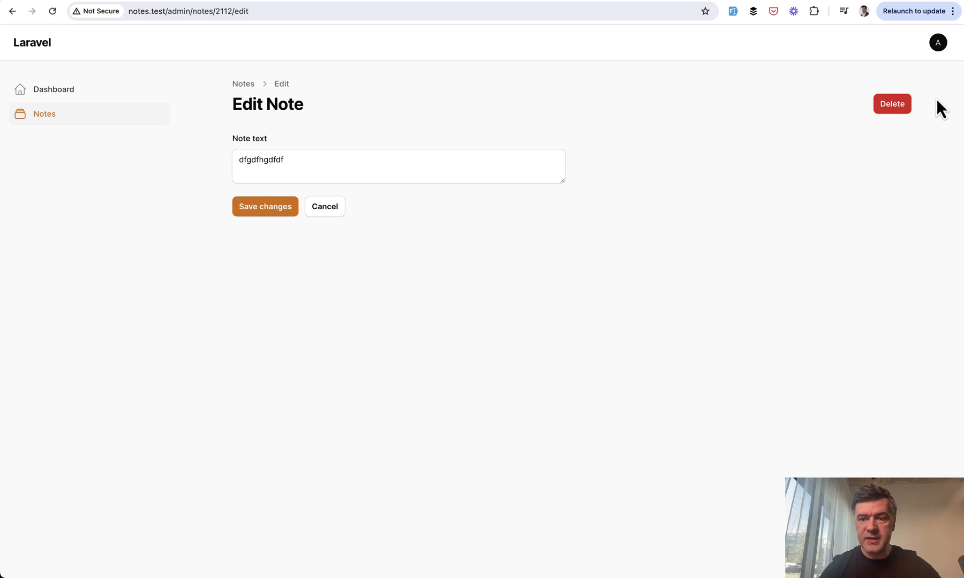
Step: Delete test note 2112 and start a new note from the Create form
click(892, 102)
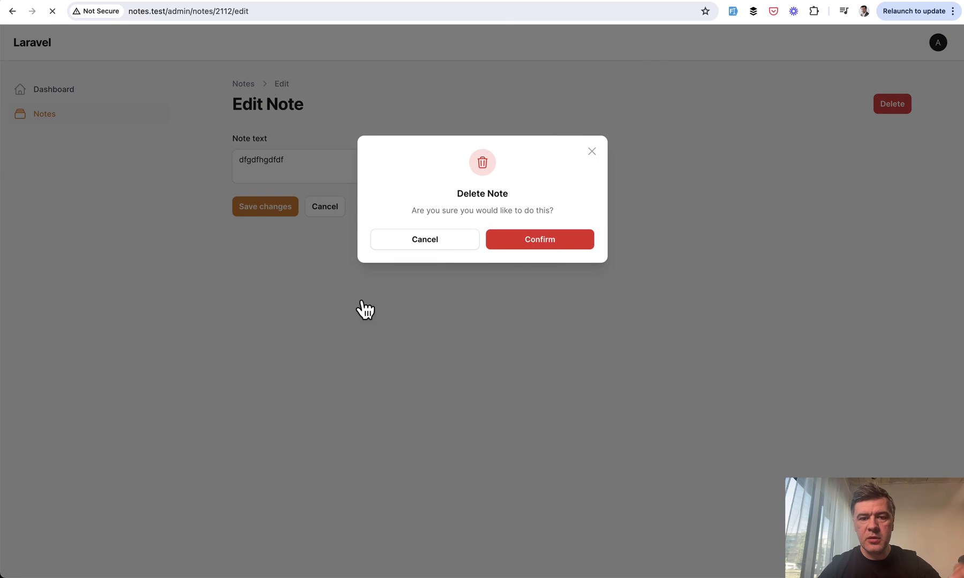
click(539, 238)
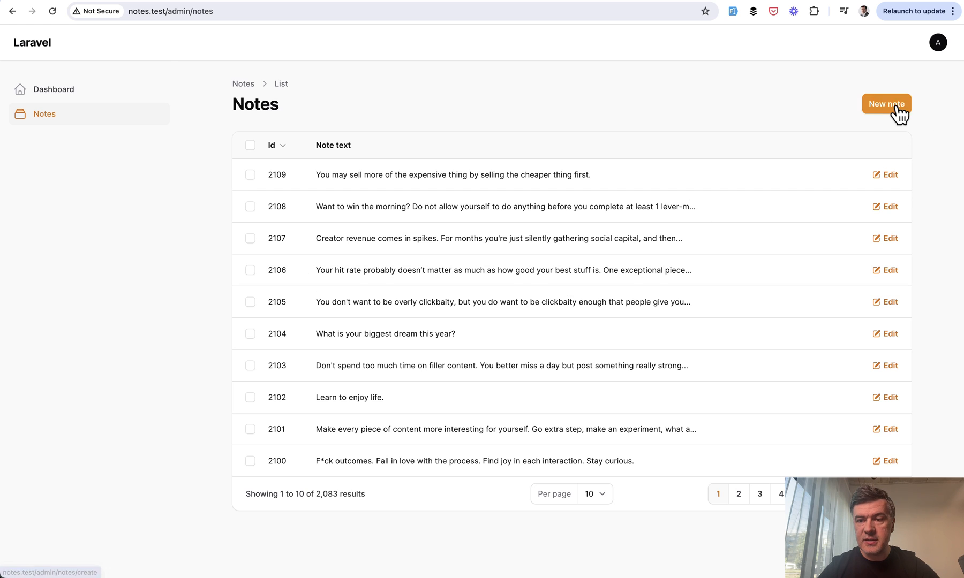
click(886, 103)
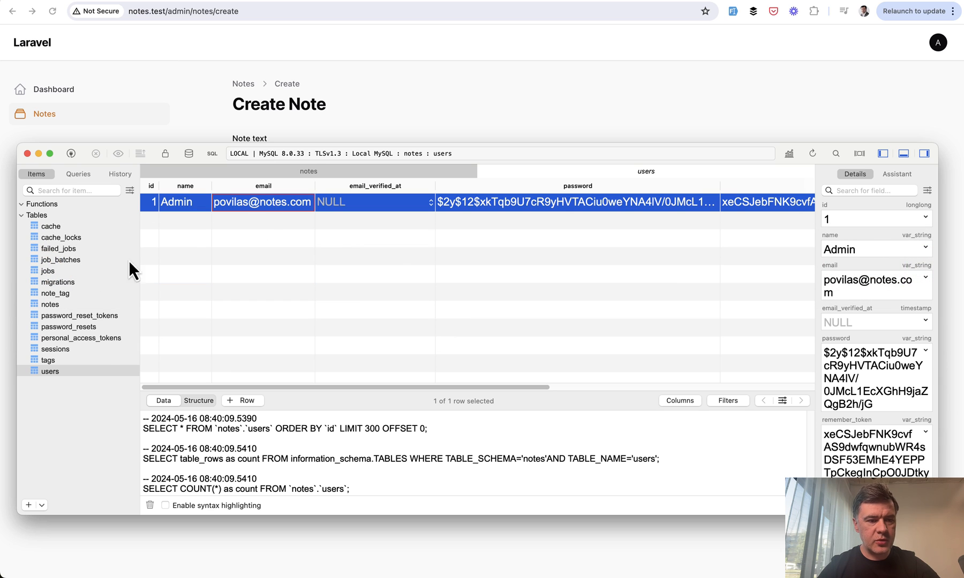
Step: Show the tags table in TablePlus with its nine tags
click(47, 360)
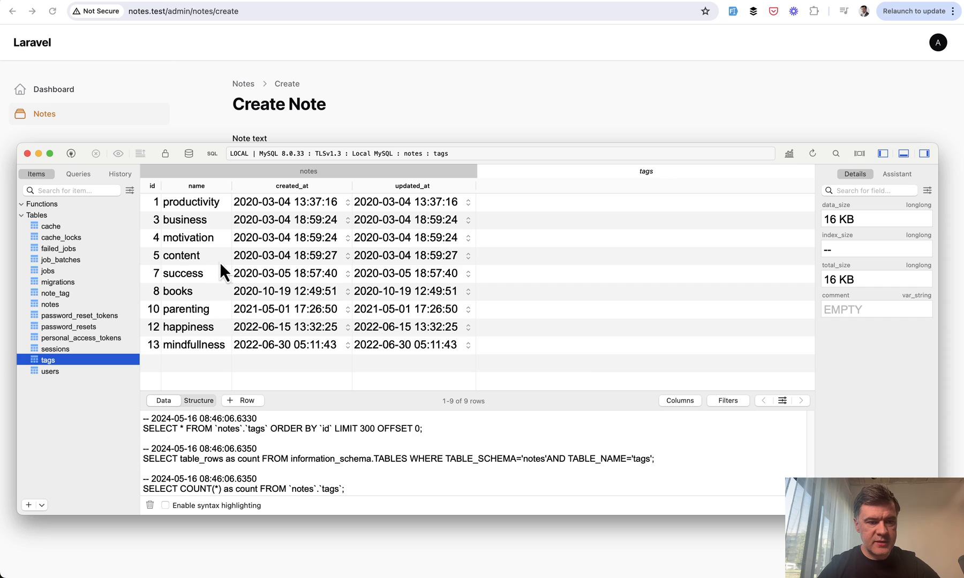
mouse_move(350, 340)
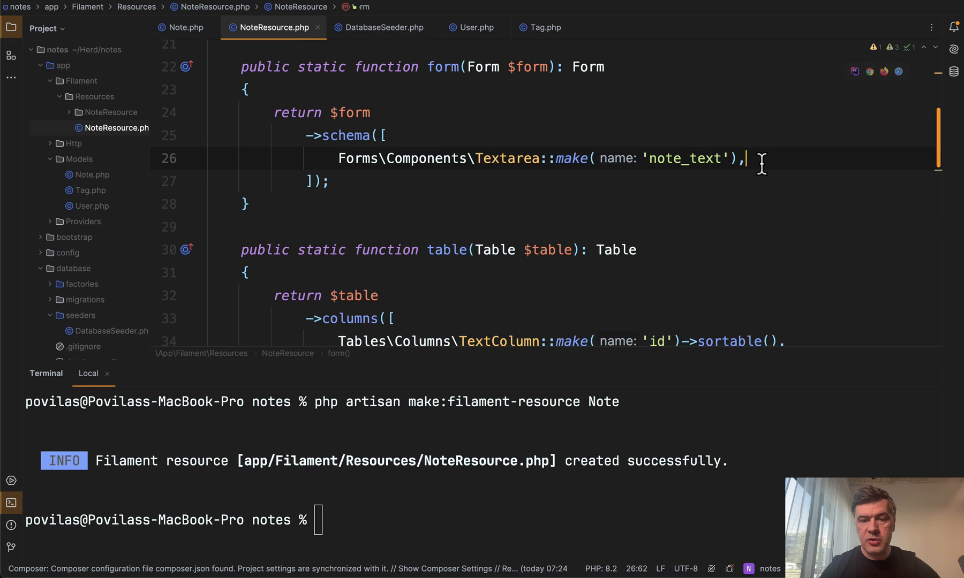
Step: Add a CheckboxList for tags using the Note model's 'tags' relationship with a title attribute
text(CheckboxList::make(')
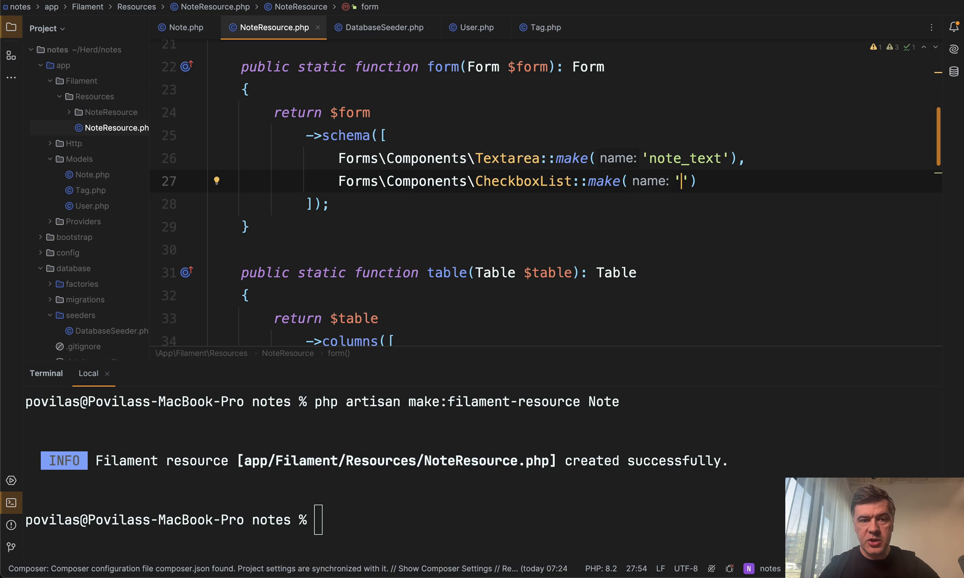
text(tag)
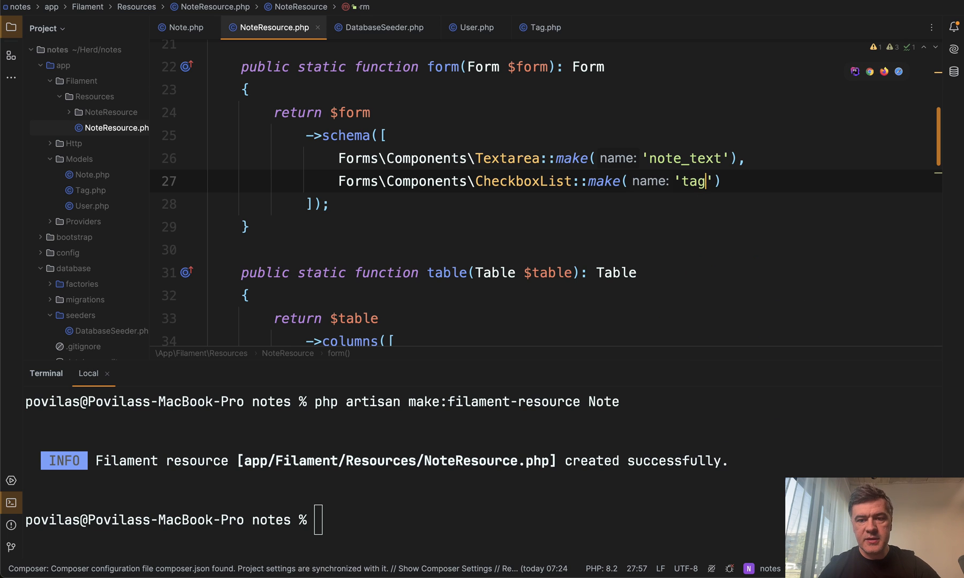
click(184, 27)
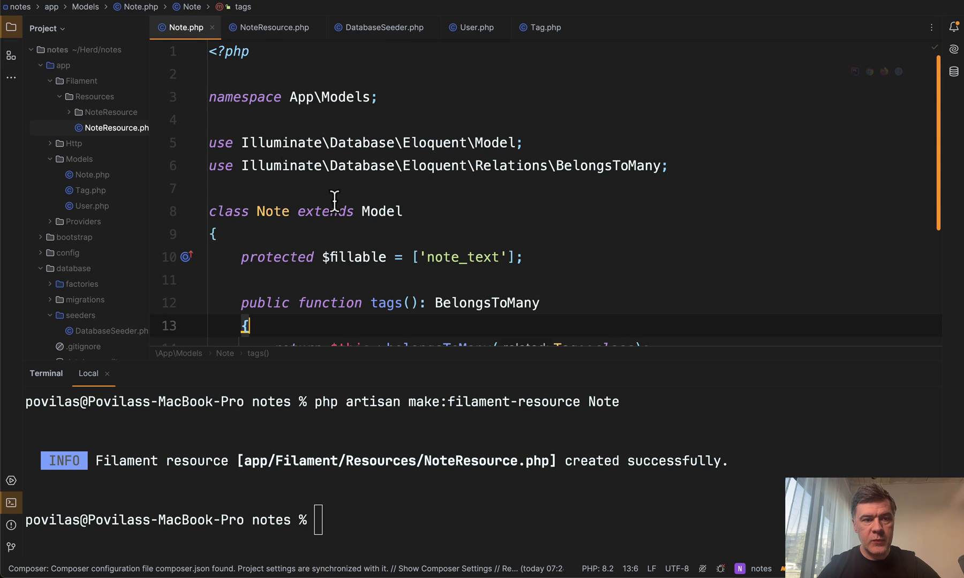
scroll(down, 3)
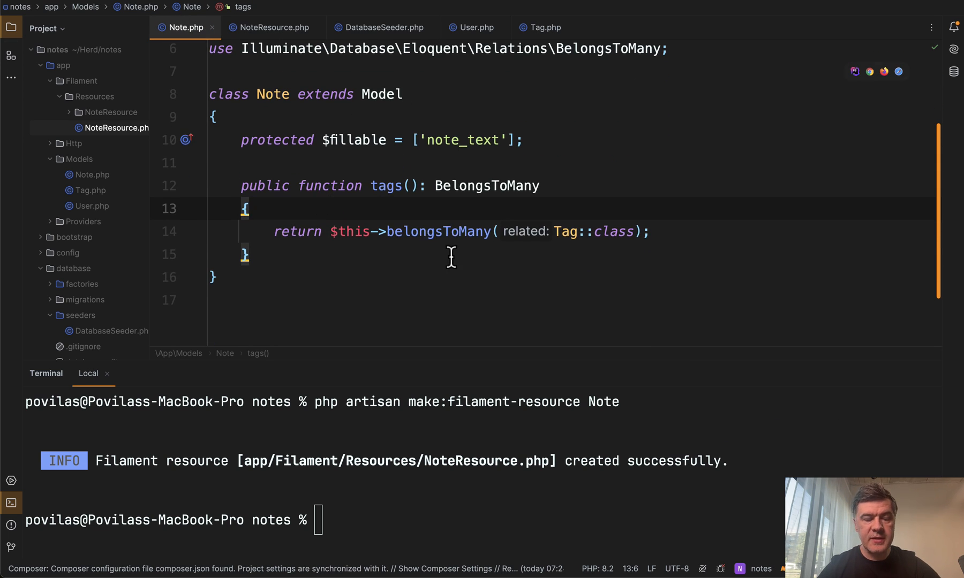
click(268, 27)
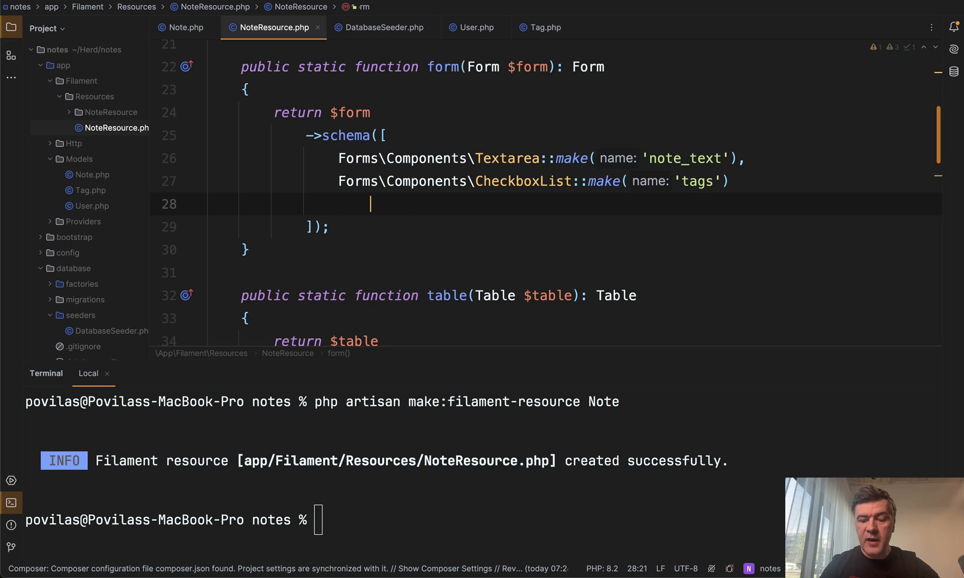
text(->relationship())
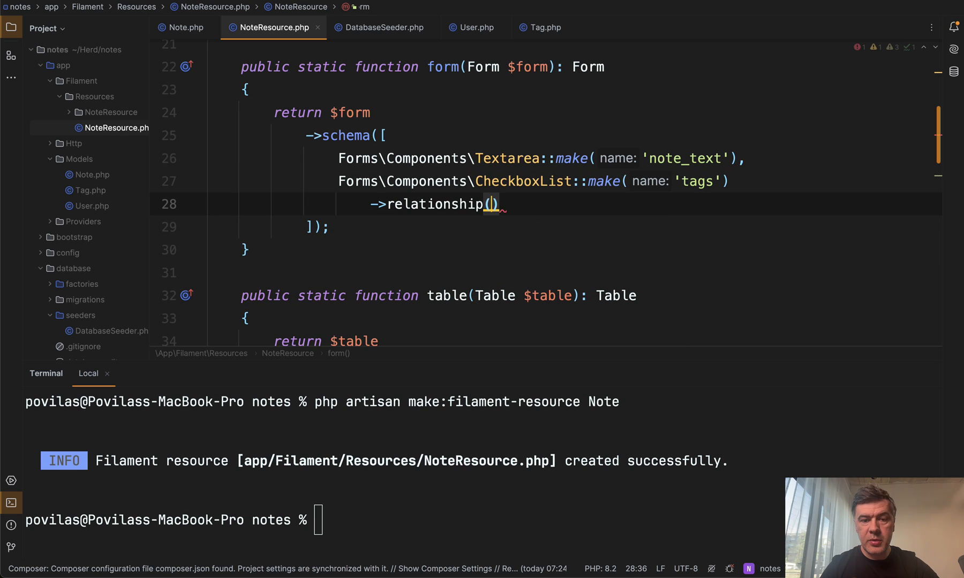
text('tags')
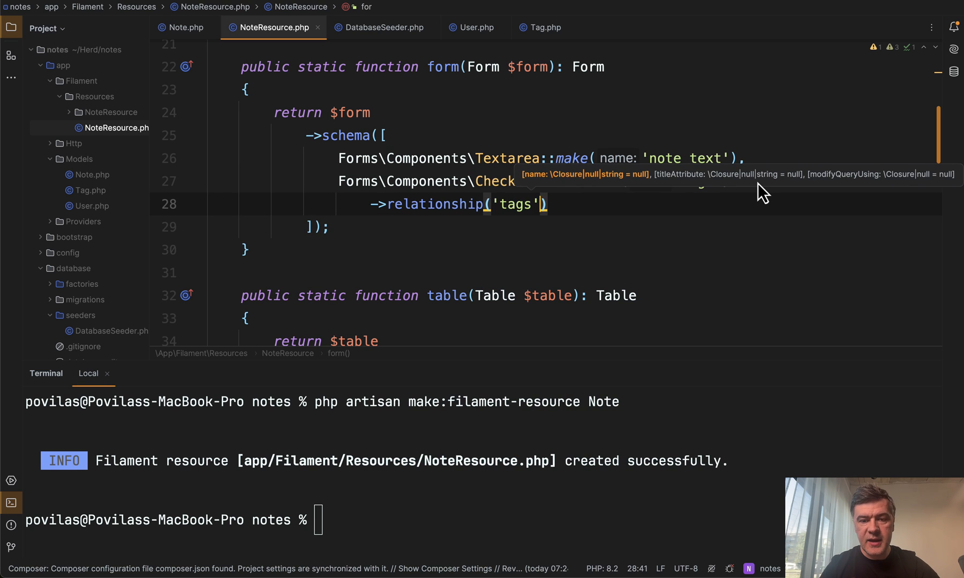
text(name: 'tags',)
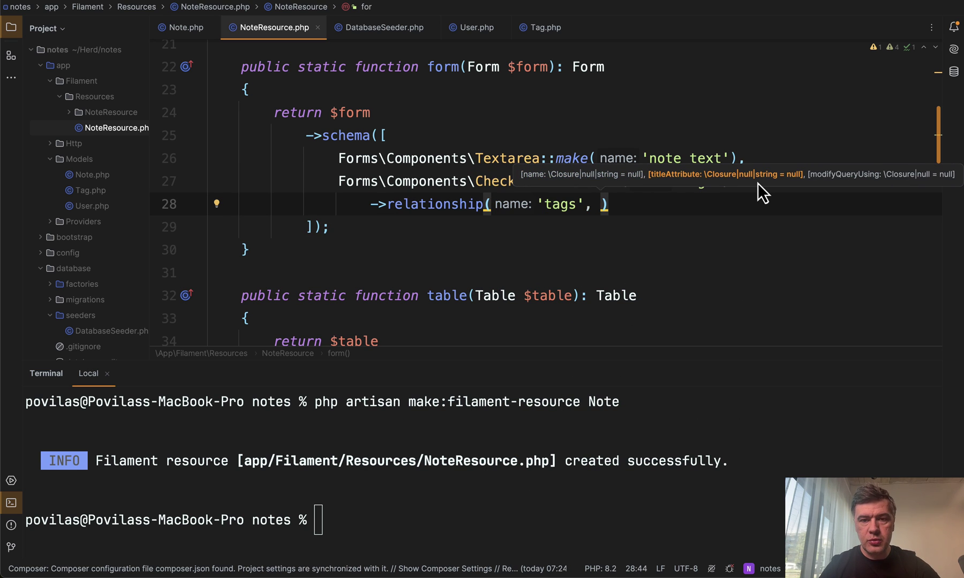
text(titleAttribute: '')
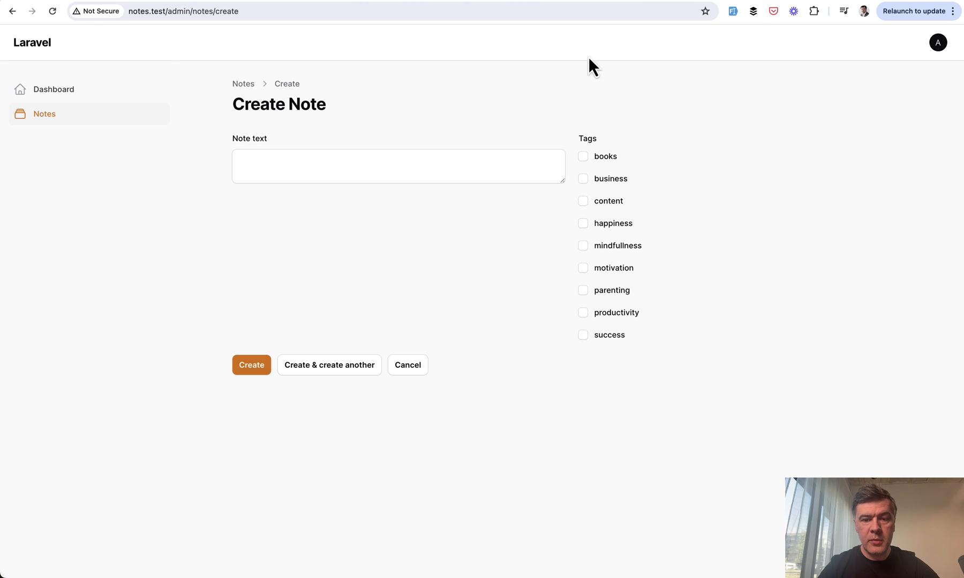
mouse_move(664, 507)
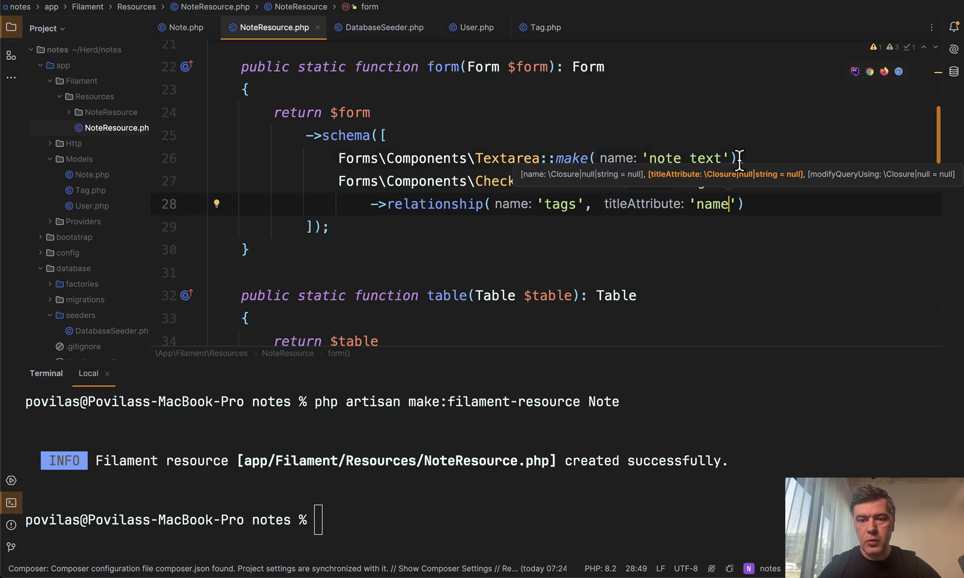
Step: Make note_text span the full form width and lay the tag checkboxes out in columns
text(->columnSpanFull(),)
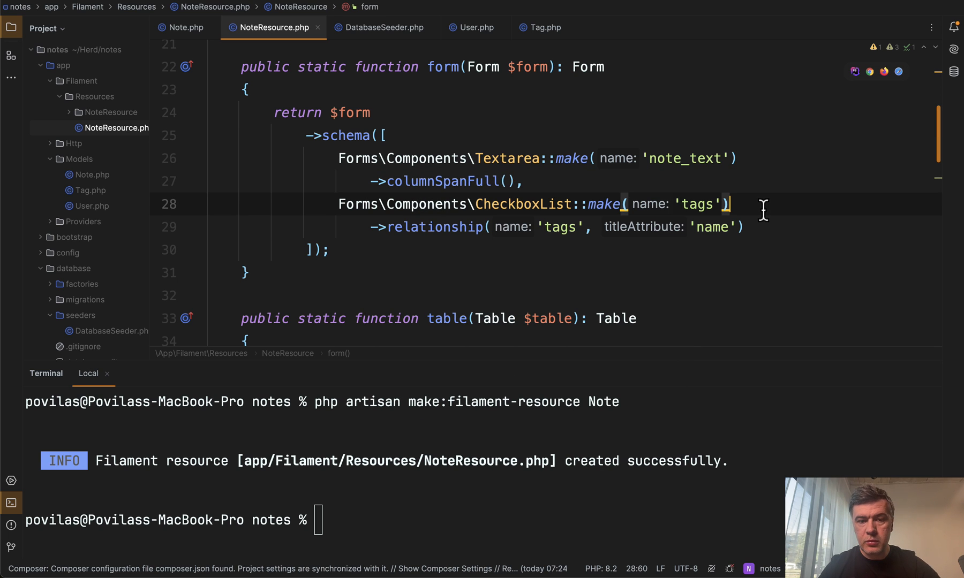
text(->columns()
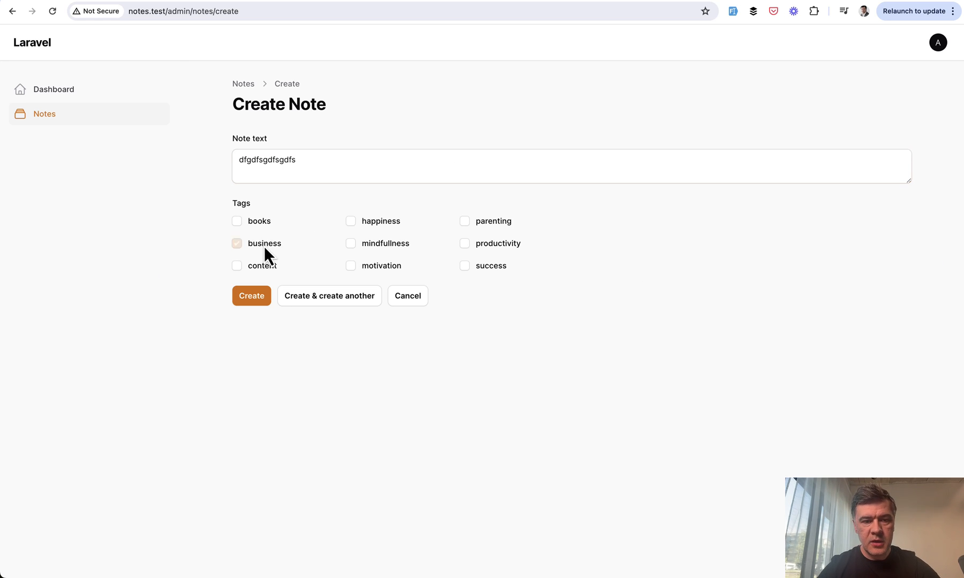
Step: Tag the new note with books and business and create it as note 2113
click(236, 221)
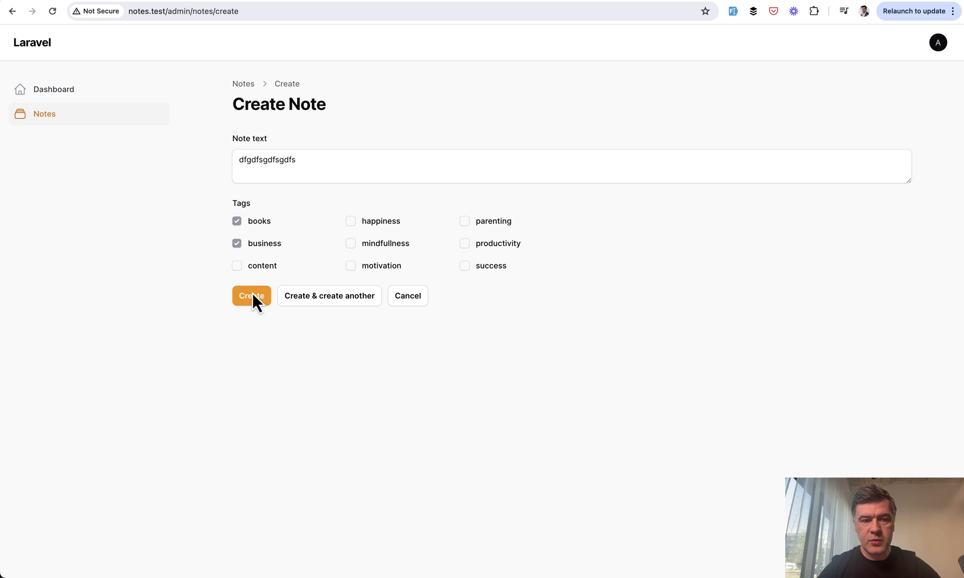
click(251, 295)
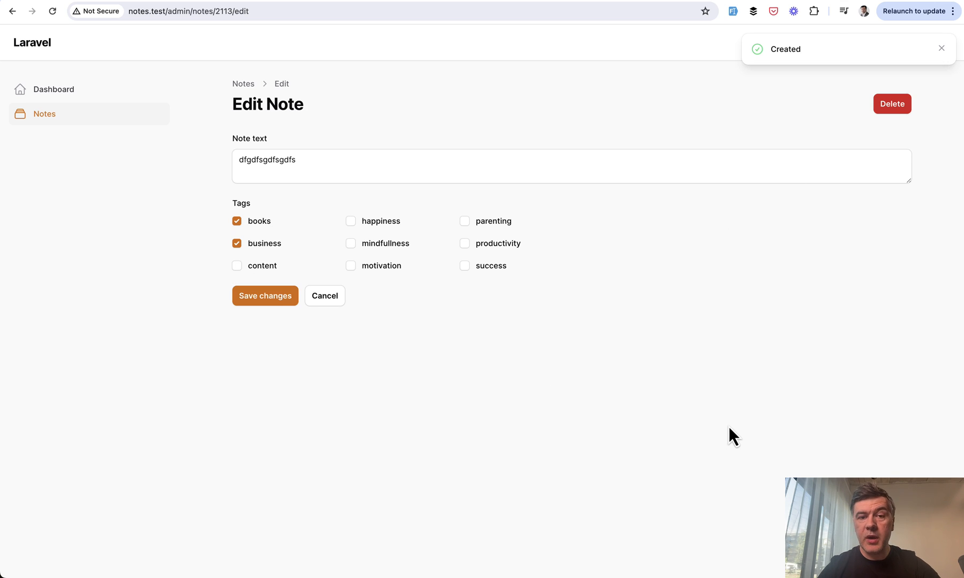
mouse_move(122, 270)
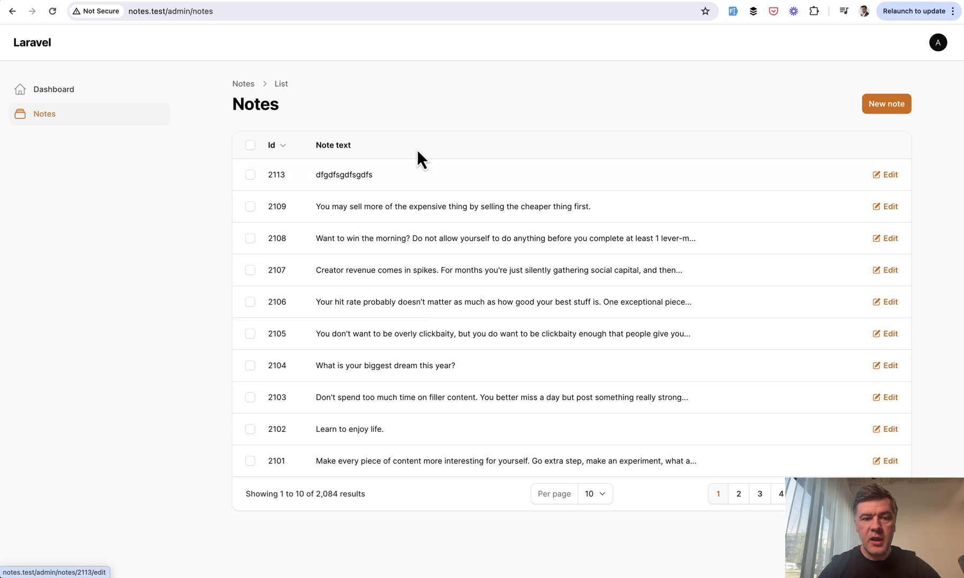
mouse_move(461, 277)
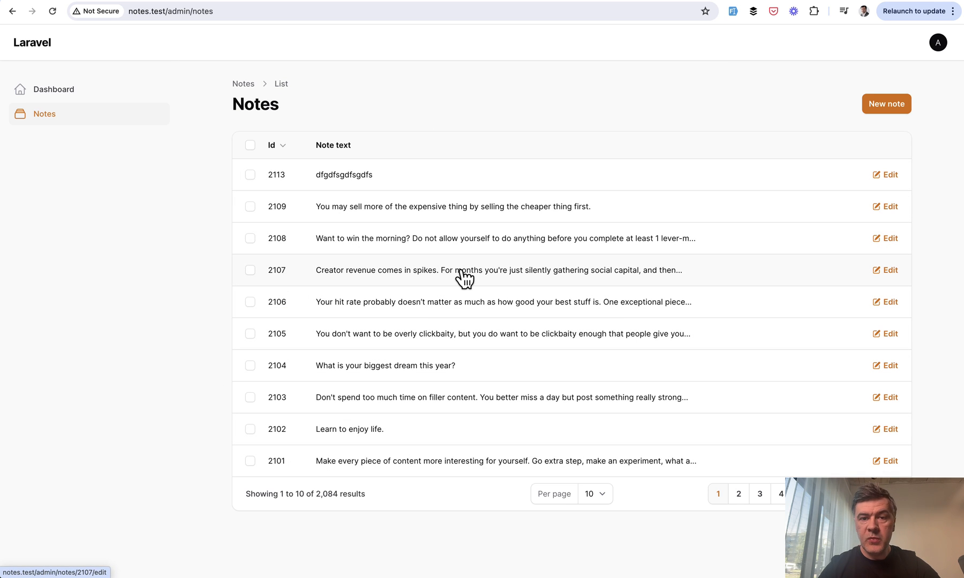
mouse_move(656, 346)
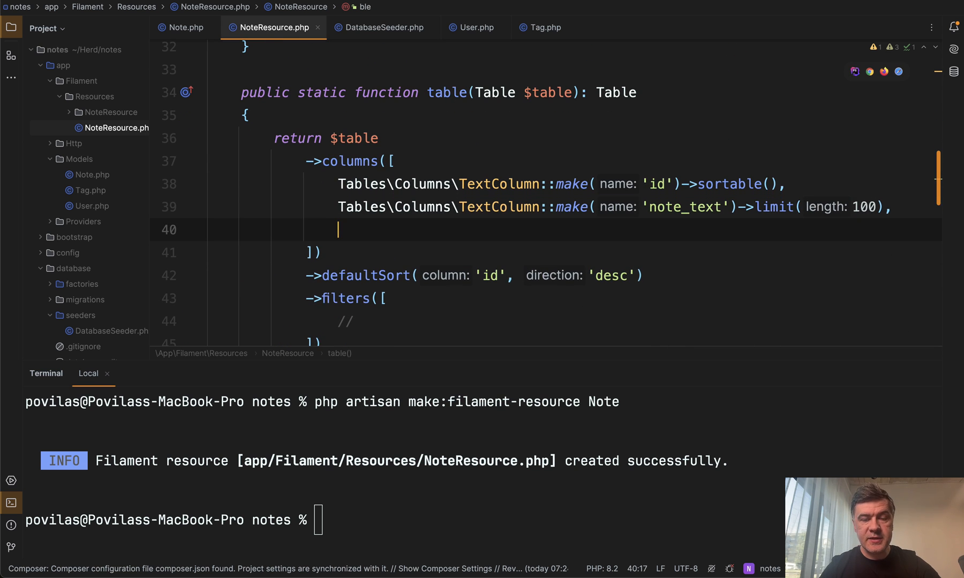
Step: Add a TextColumn for 'tags.name' shown as badges in the notes table
text(Tex)
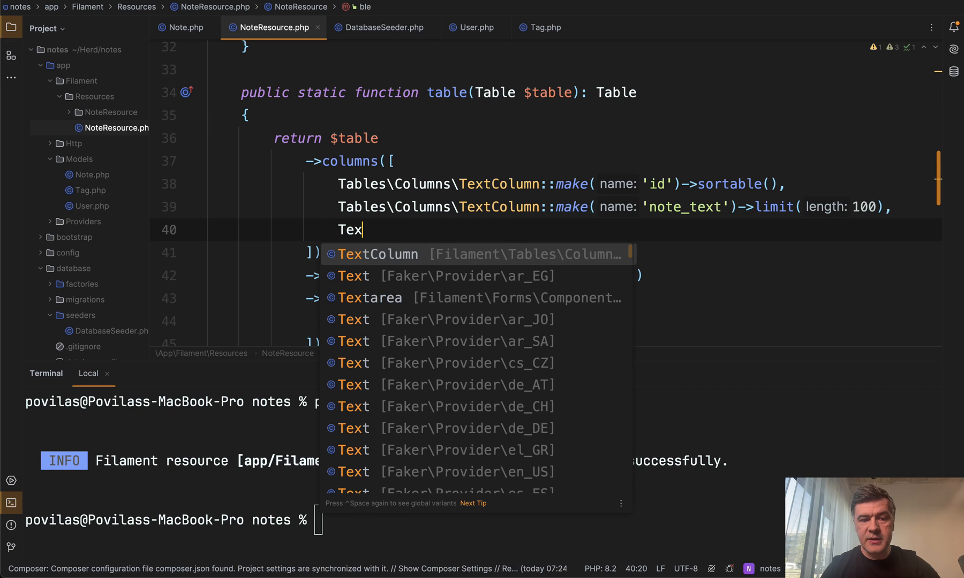
text(Tables\Columns\TextColumn::make(')
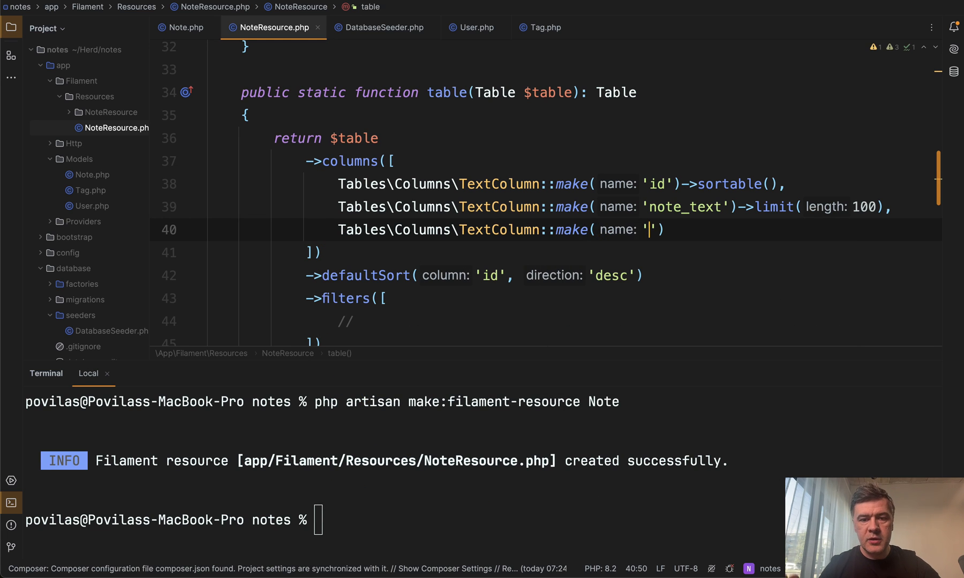
text(tags)
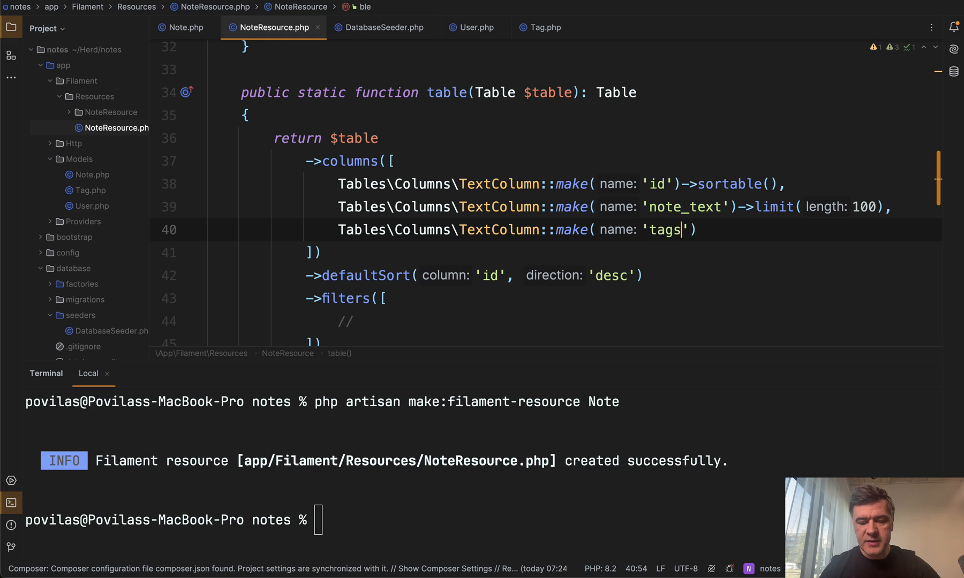
text(.name)
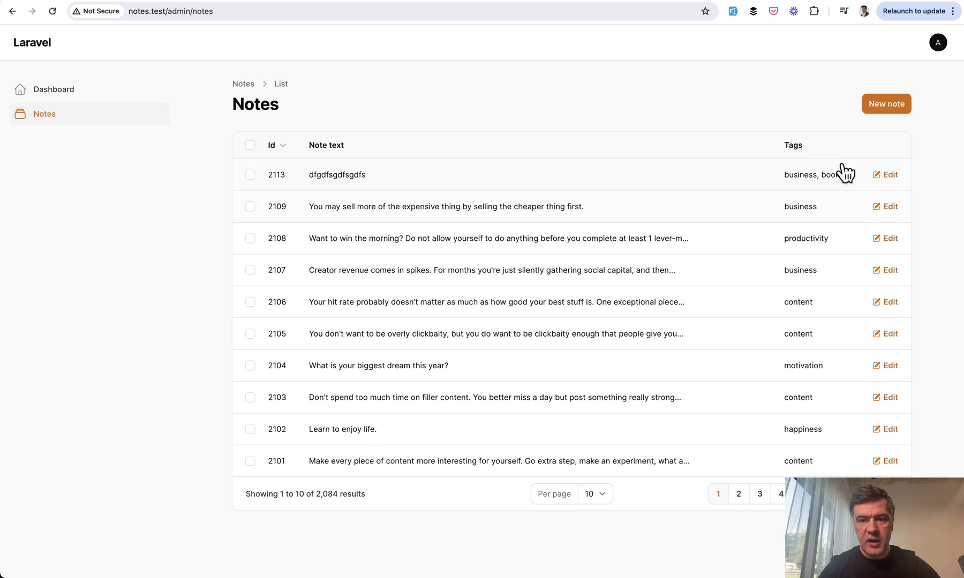
mouse_move(691, 221)
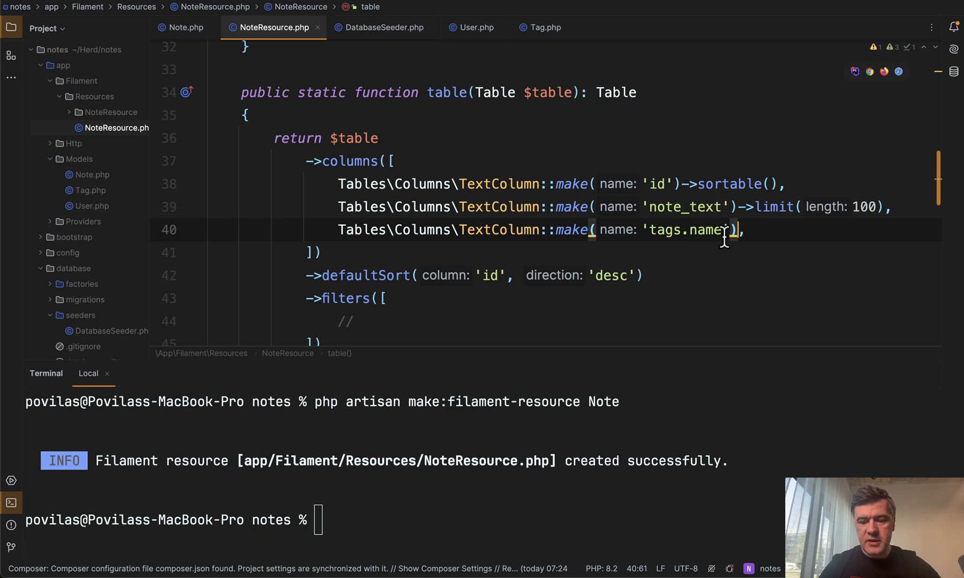
text(->badge())
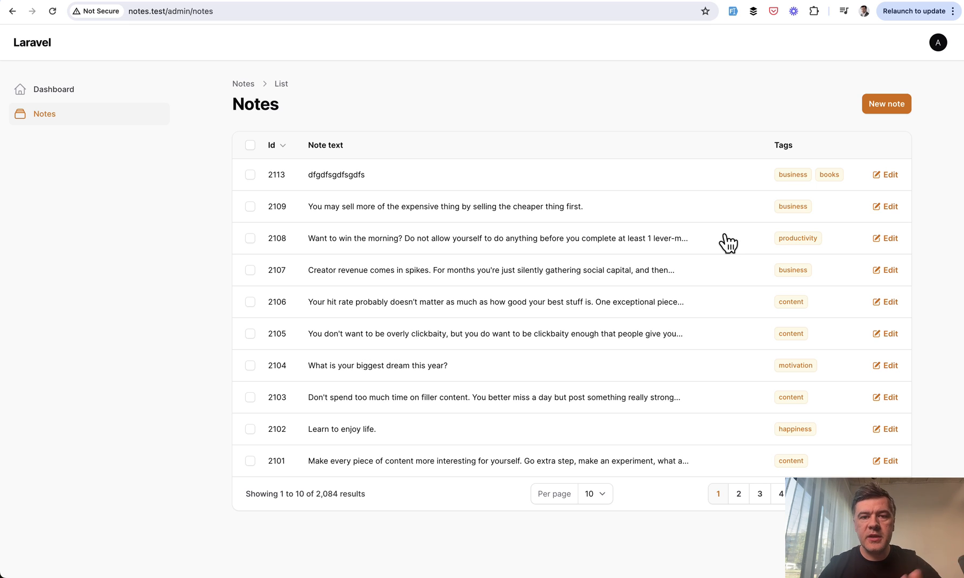
Step: Go to filamentphp.com/docs/3.x/panels/installation and look over the sidebar packages
text(filamentphp.com/docs/3.x/panels/installation)
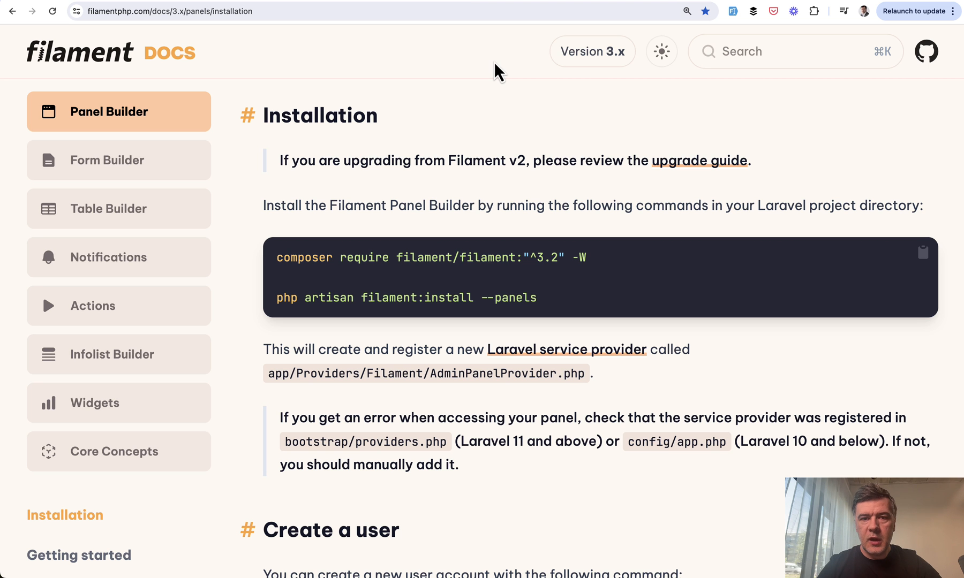
mouse_move(116, 267)
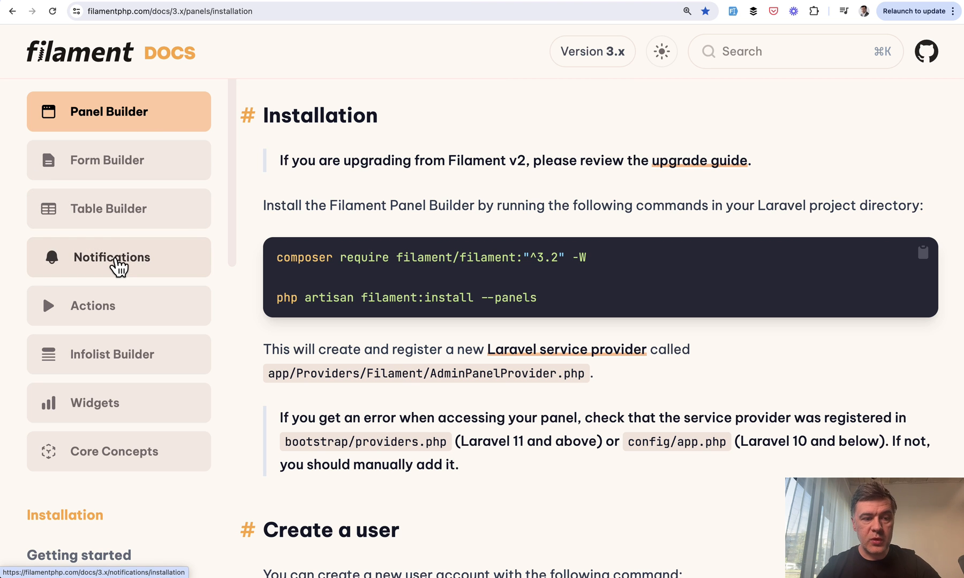
mouse_move(141, 329)
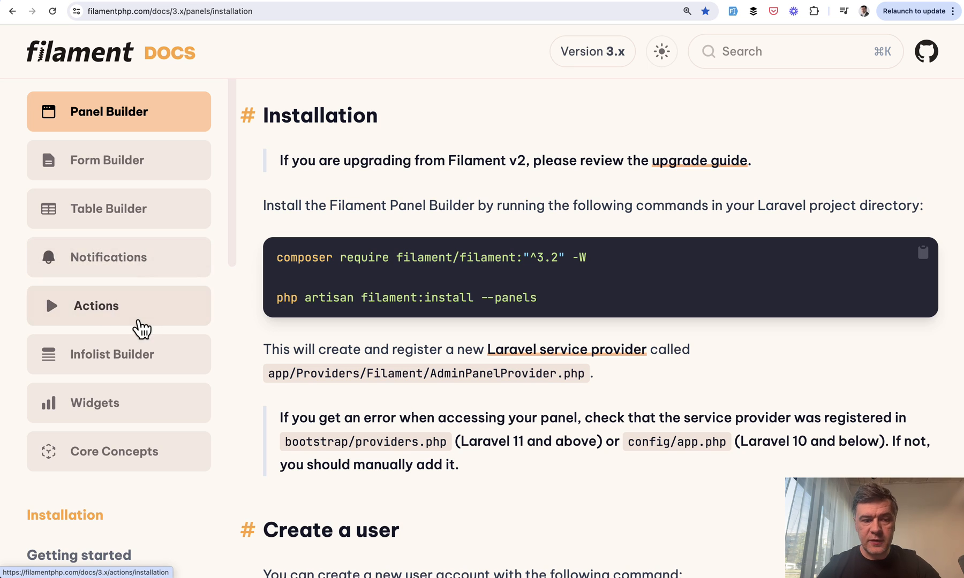
mouse_move(200, 334)
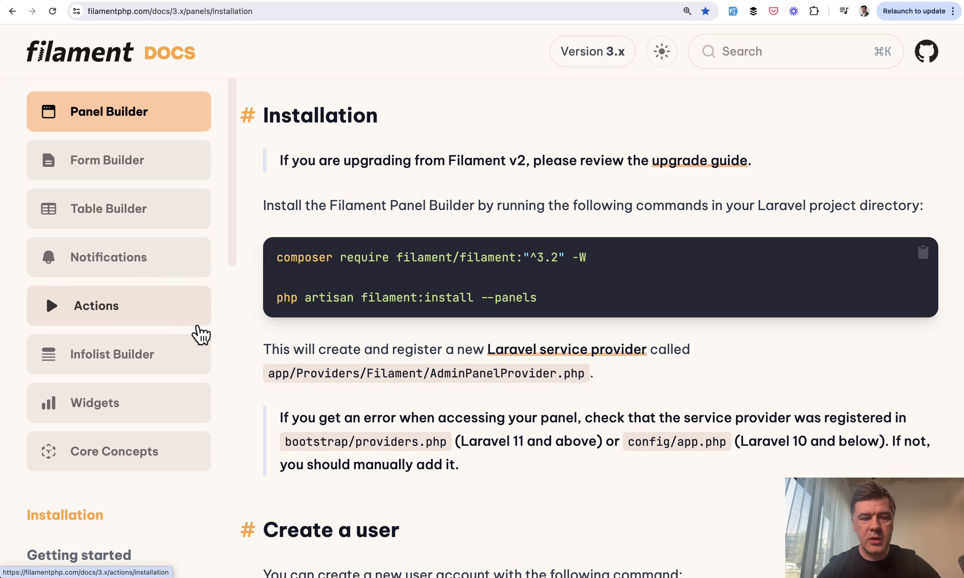
scroll(down, 3)
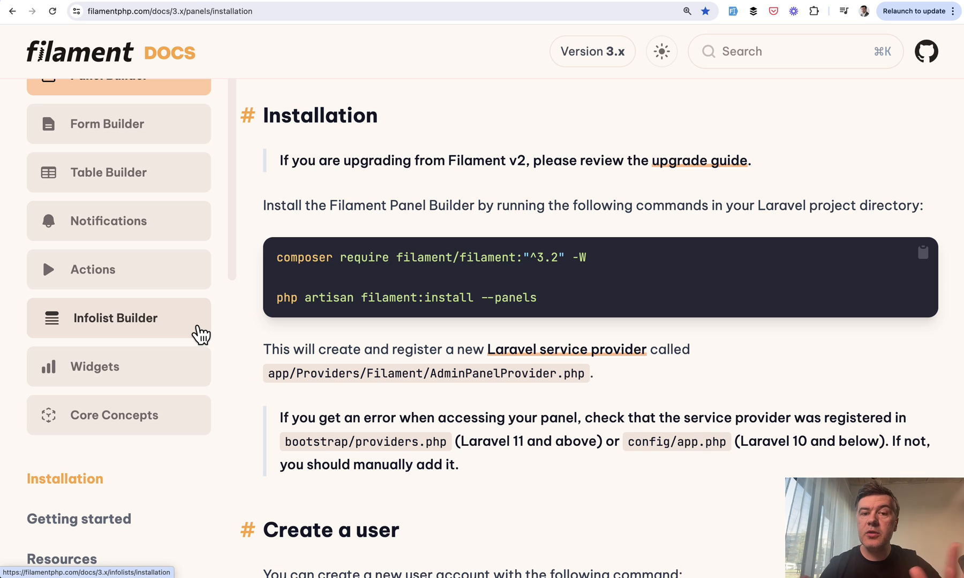
mouse_move(150, 313)
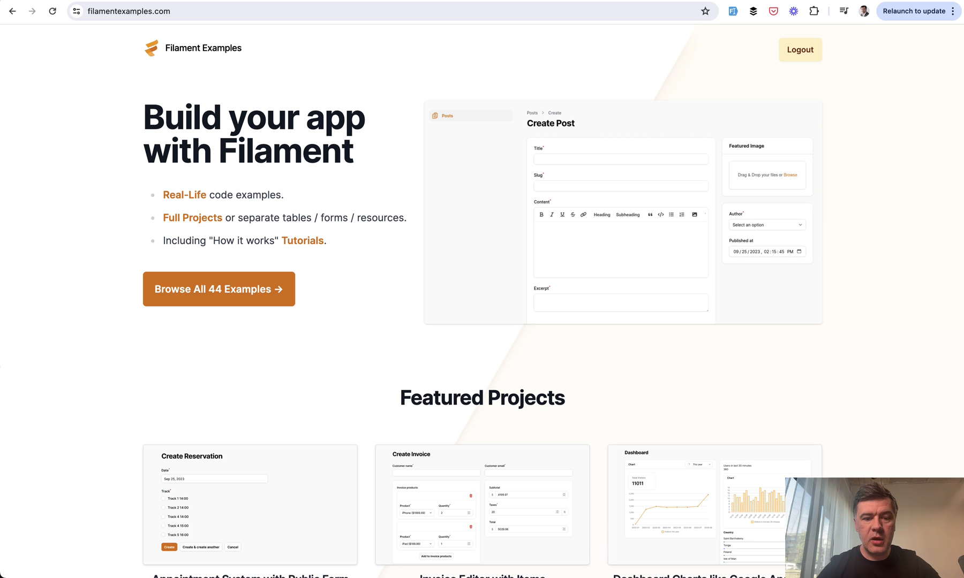
Step: Browse all 44 Filament examples down to Repair Salon CRM and Appointment System
scroll(down, 3)
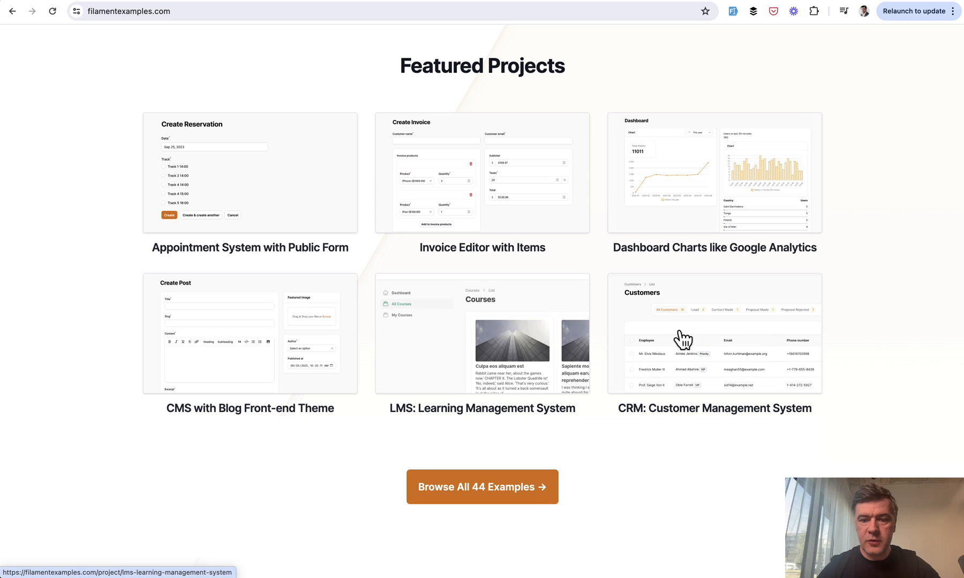
click(482, 486)
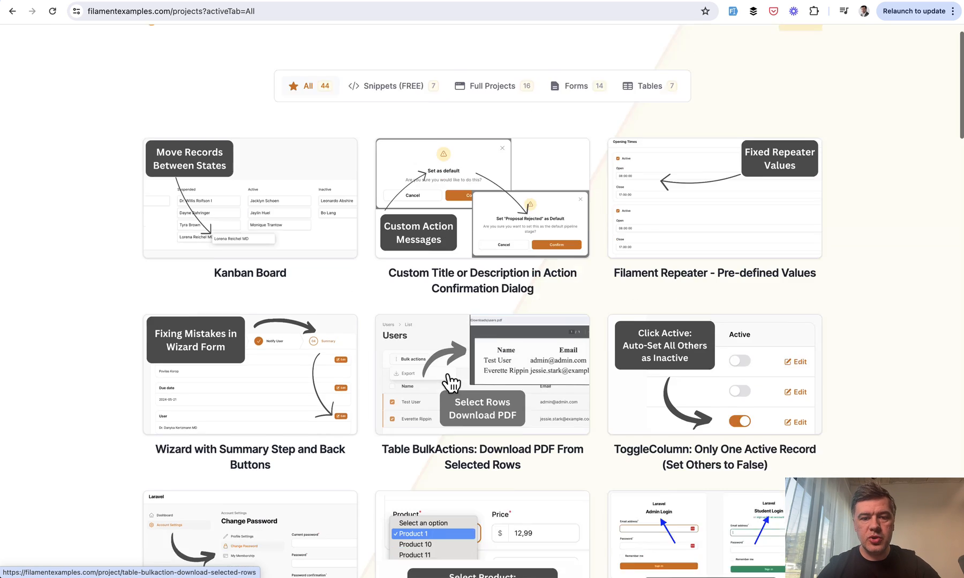
scroll(down, 3)
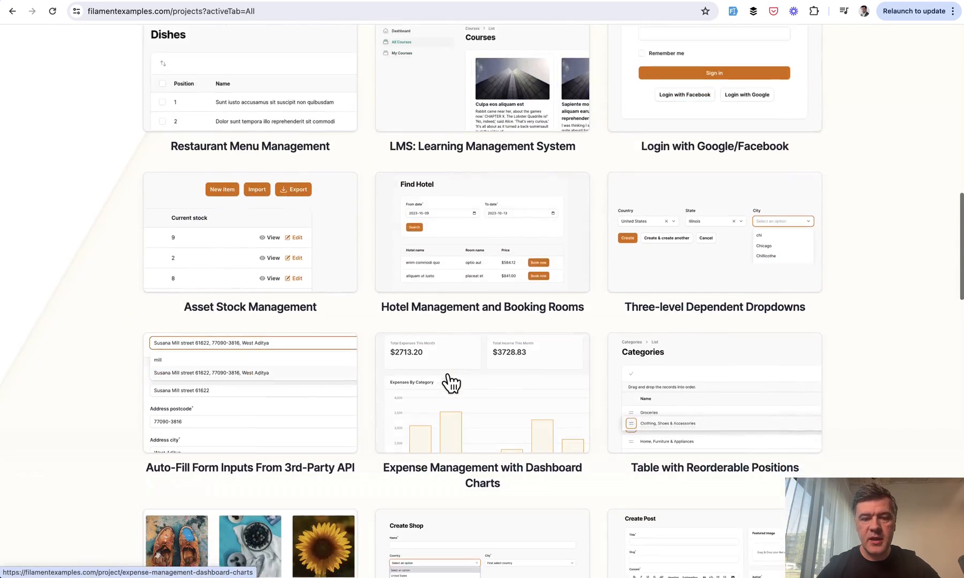
scroll(down, 3)
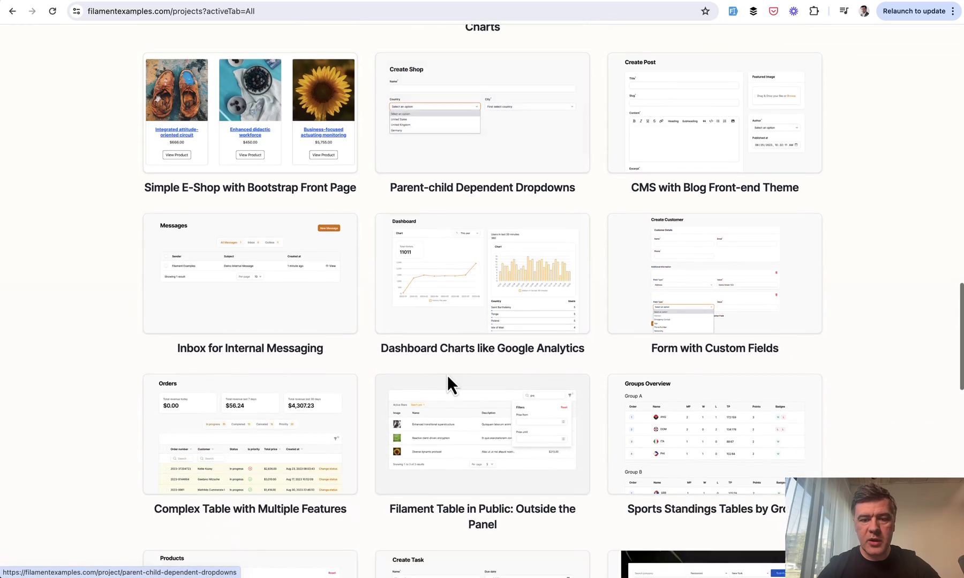
scroll(down, 3)
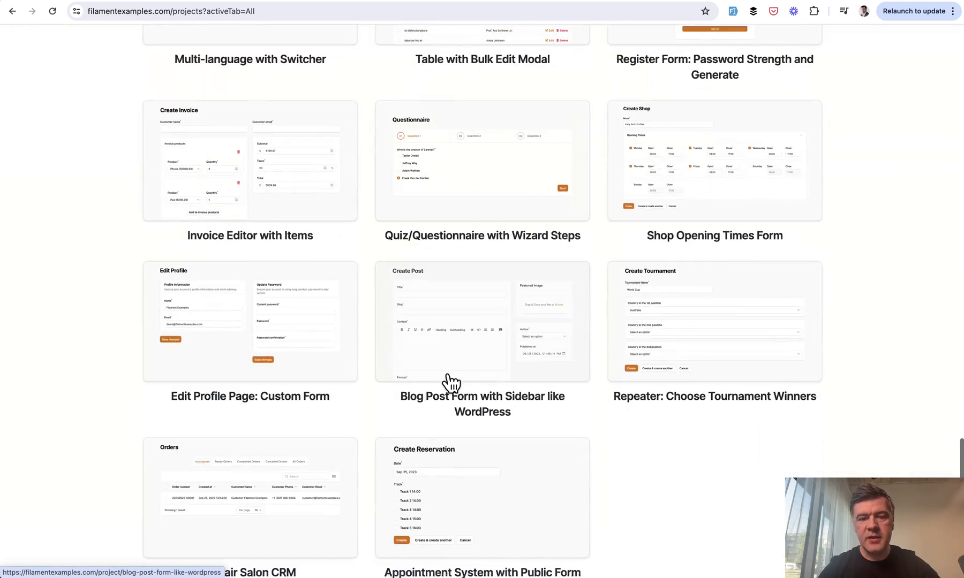
scroll(down, 3)
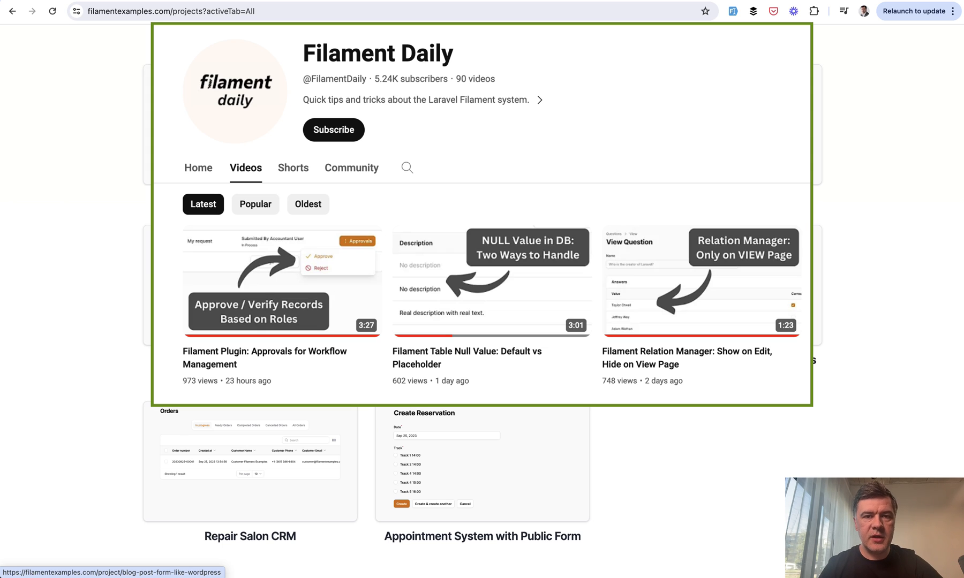
scroll(down, 3)
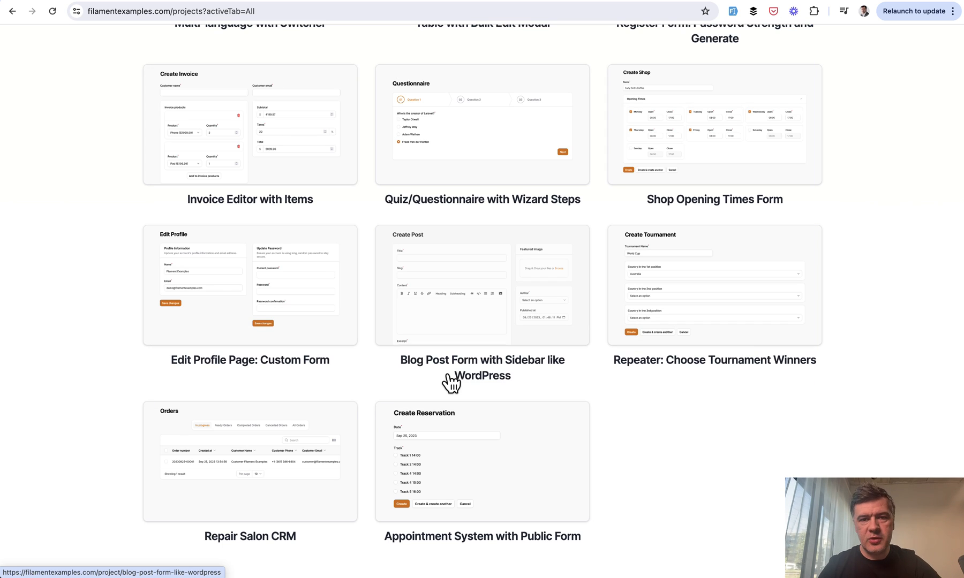